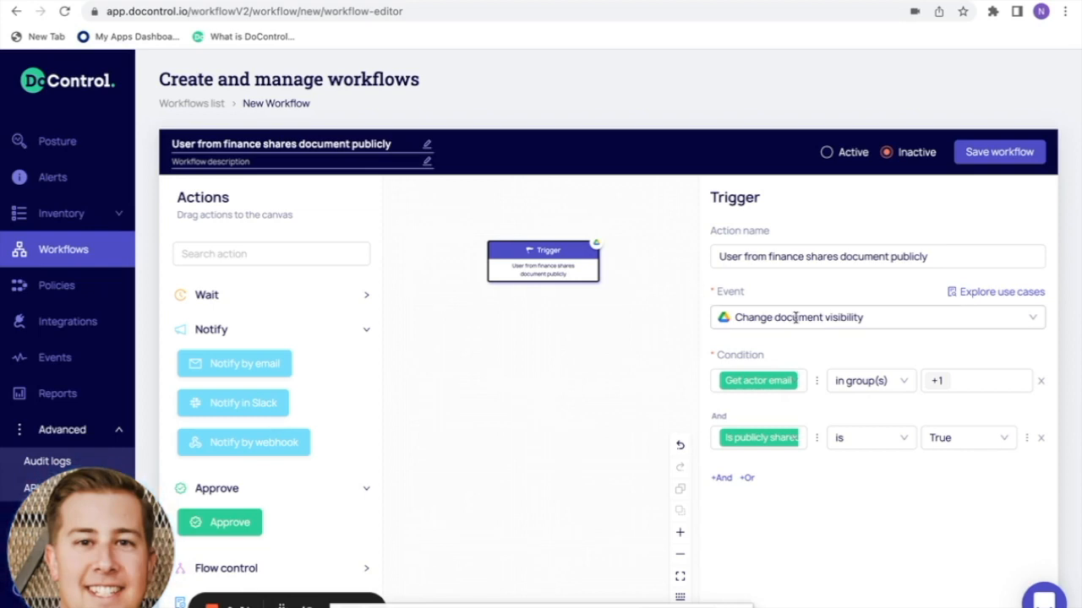
mouse_move(794, 317)
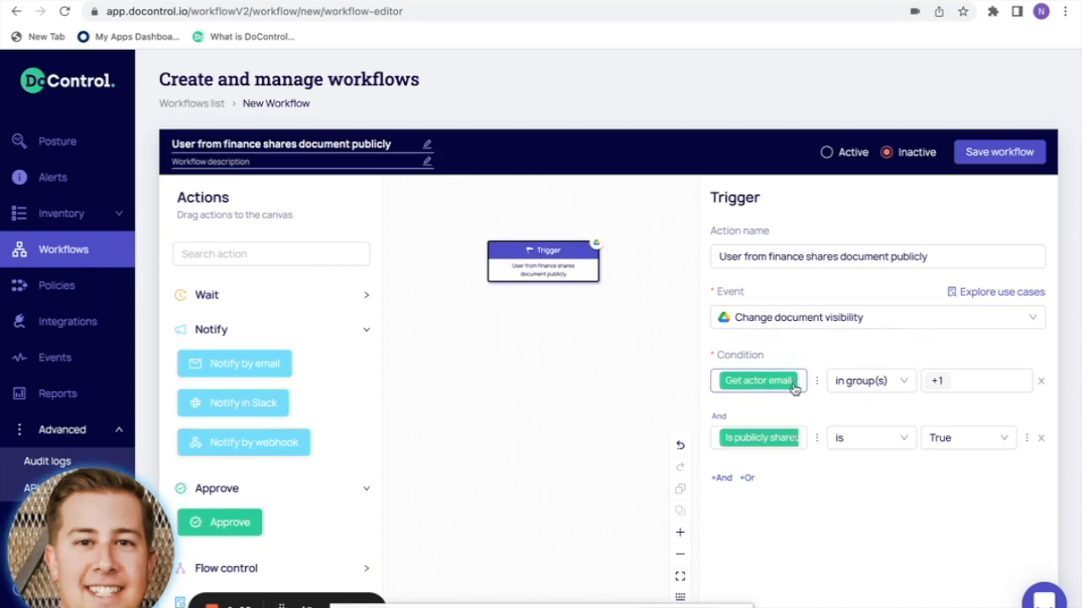
- Add a Notify by email step after the trigger and bring up its settings
left_click(976, 381)
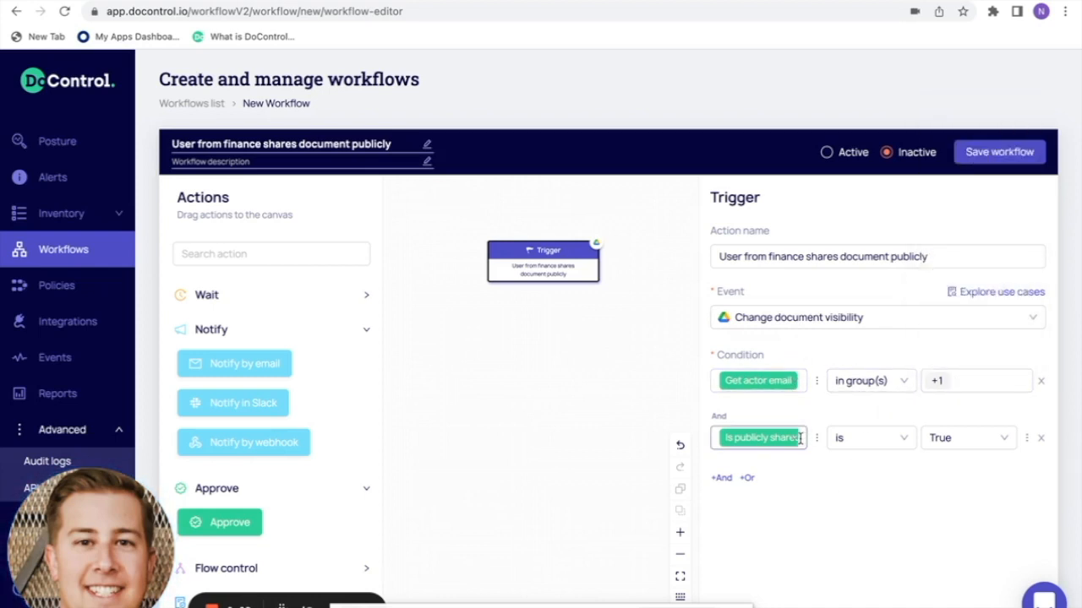
left_click(758, 437)
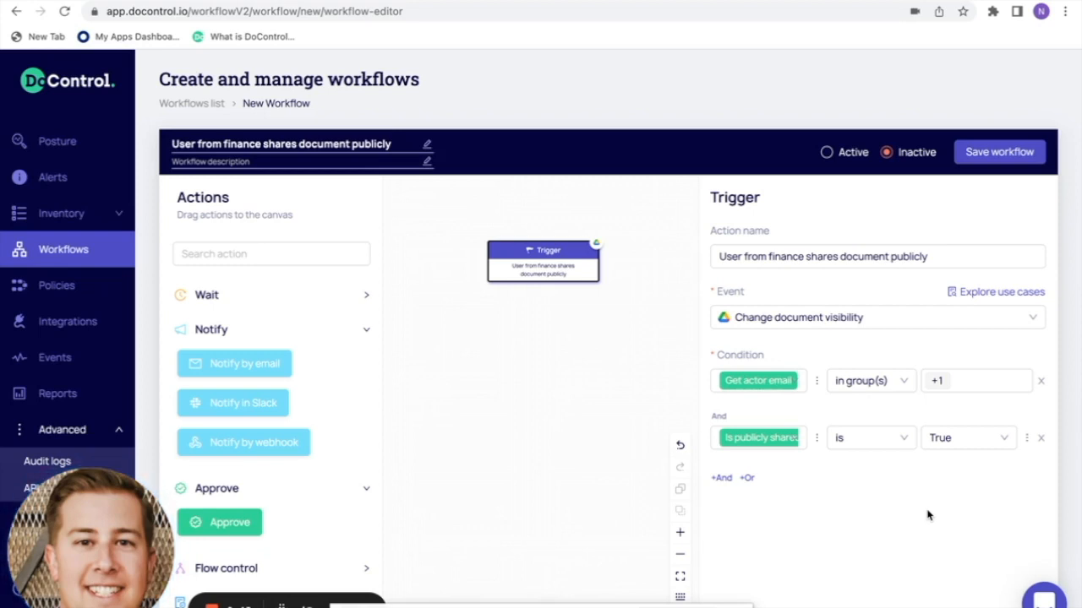
mouse_move(310, 238)
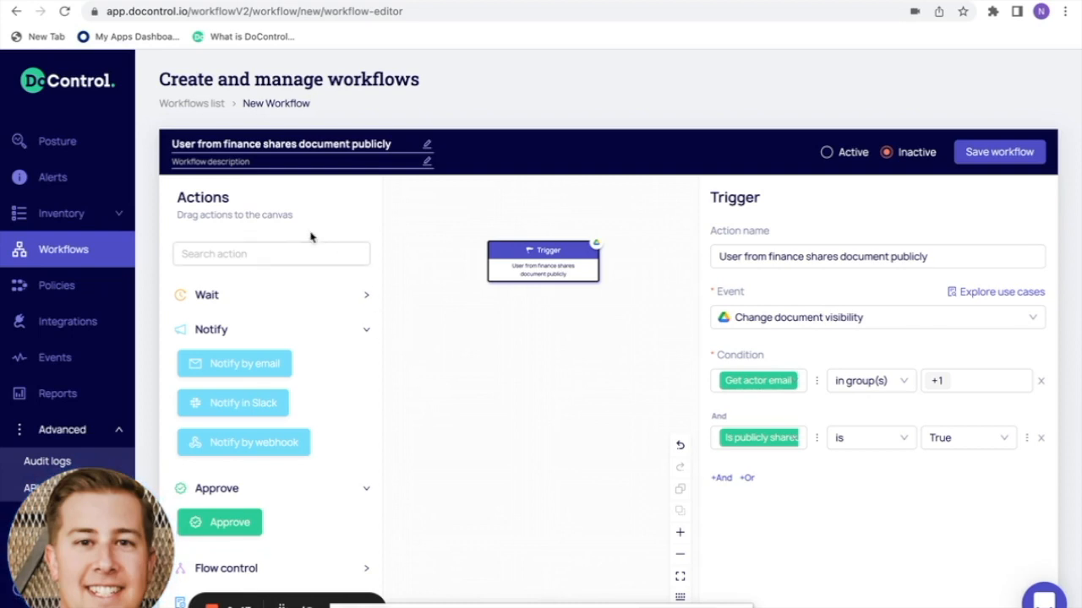
mouse_move(295, 341)
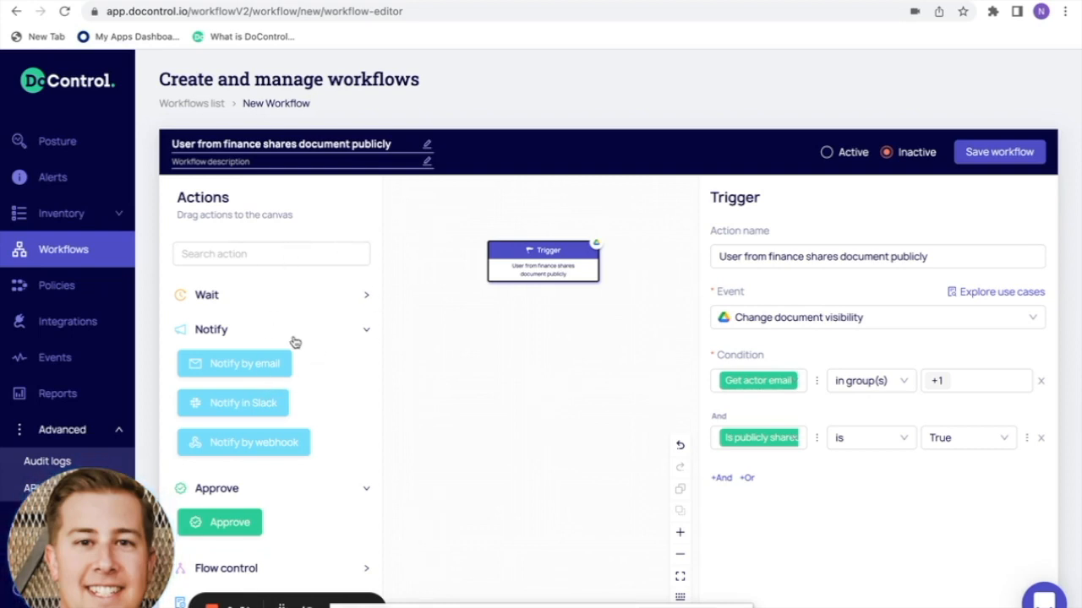
mouse_move(320, 364)
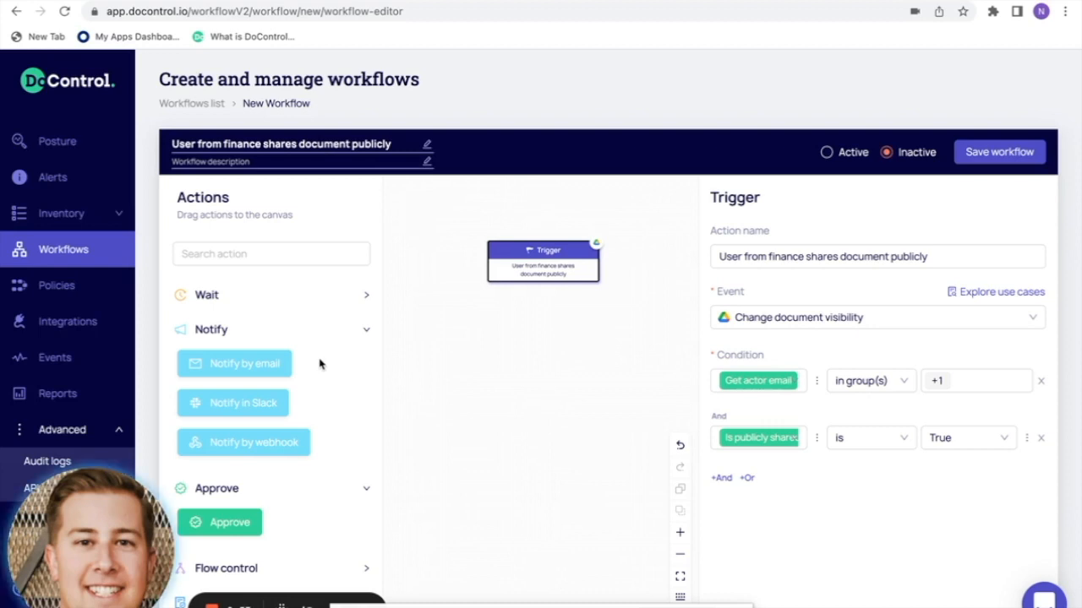
mouse_move(316, 409)
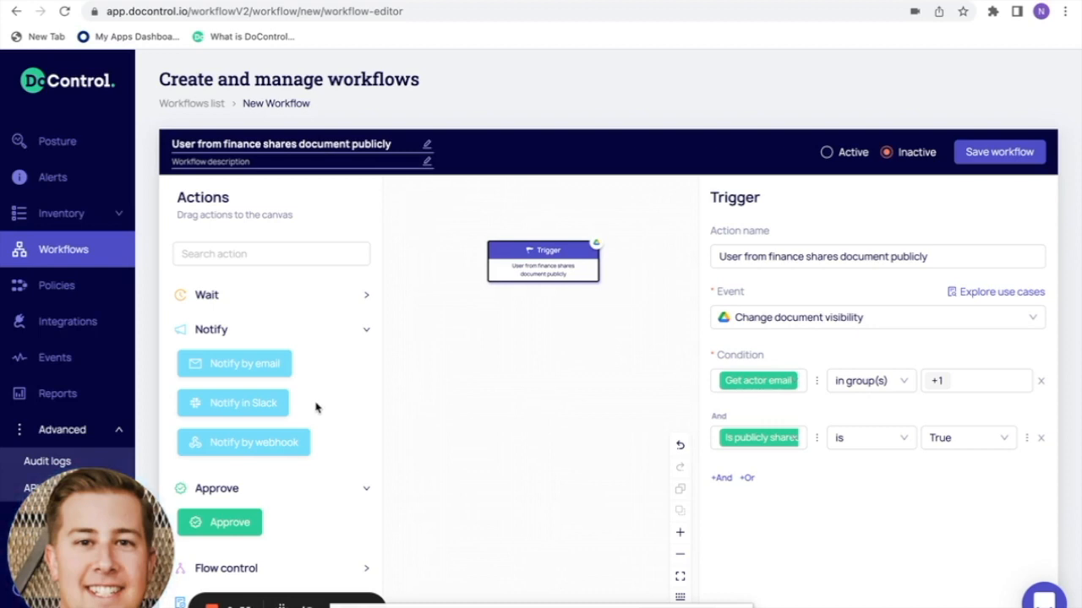
mouse_move(329, 445)
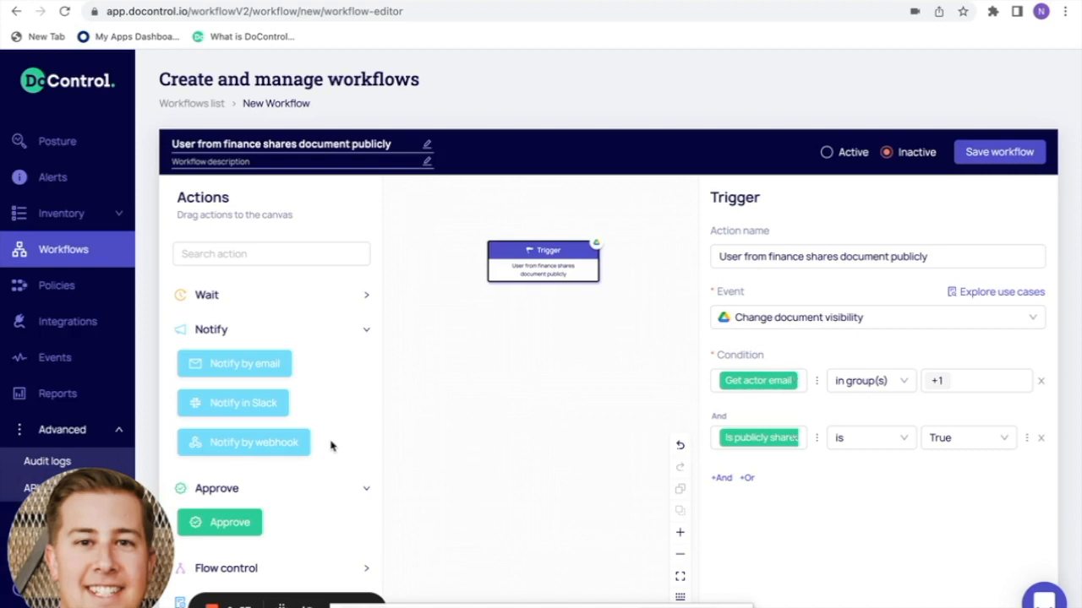
mouse_move(290, 404)
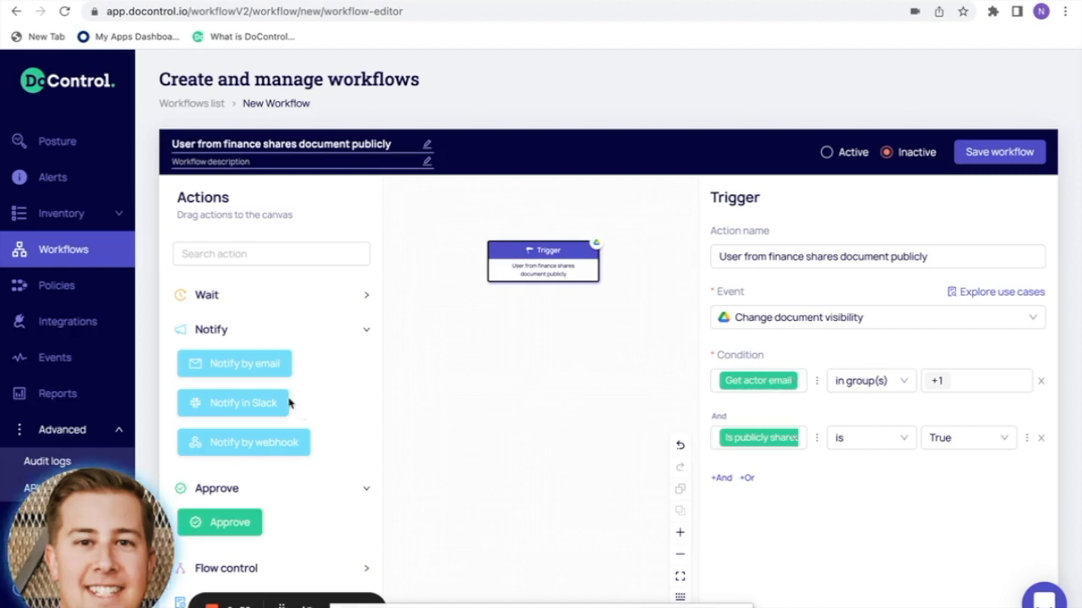
left_click_drag(234, 364, 572, 373)
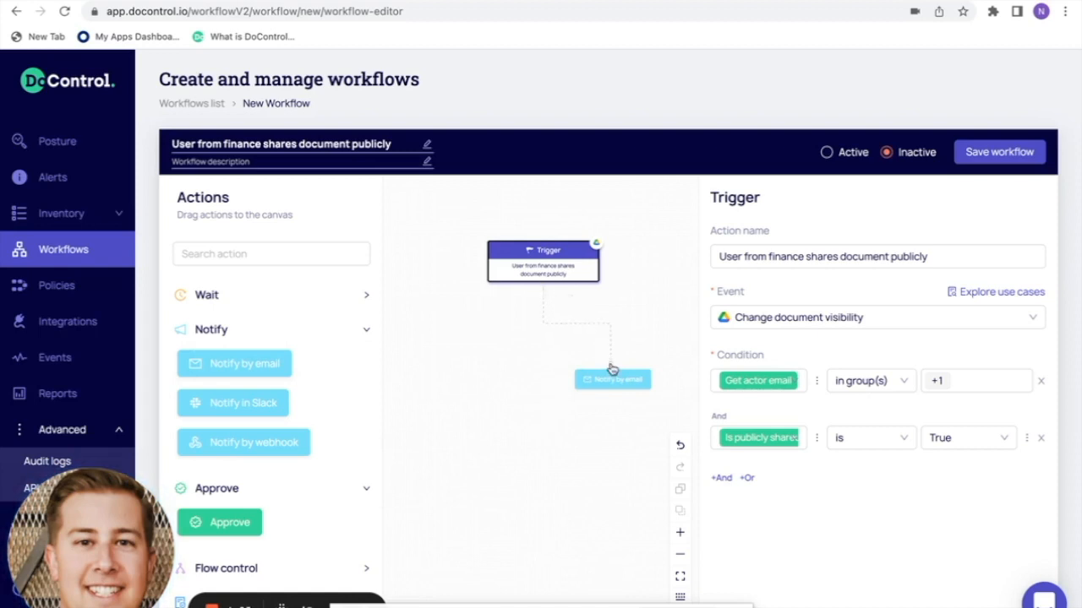
left_click(612, 379)
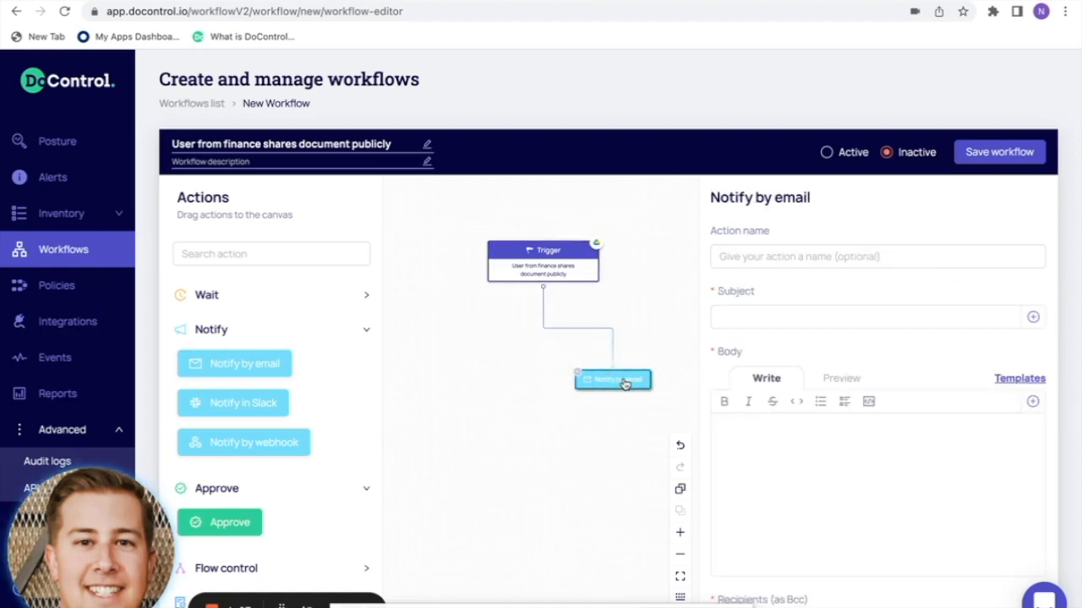
- Name the email step 'Notify Security team' with subject 'Alert of Public Share'
left_click(876, 257)
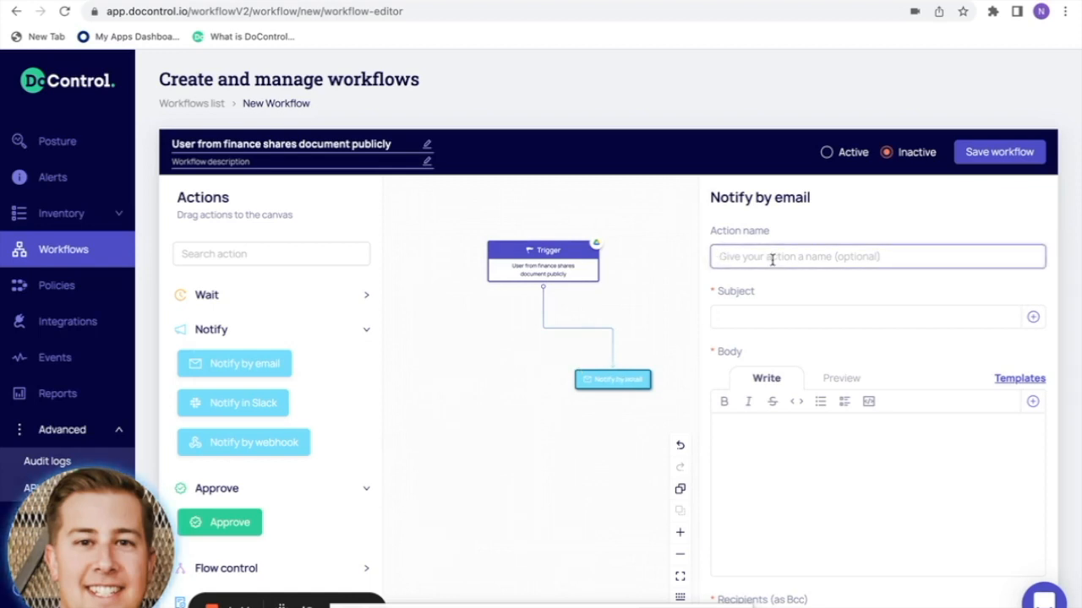
type("Notify Secu")
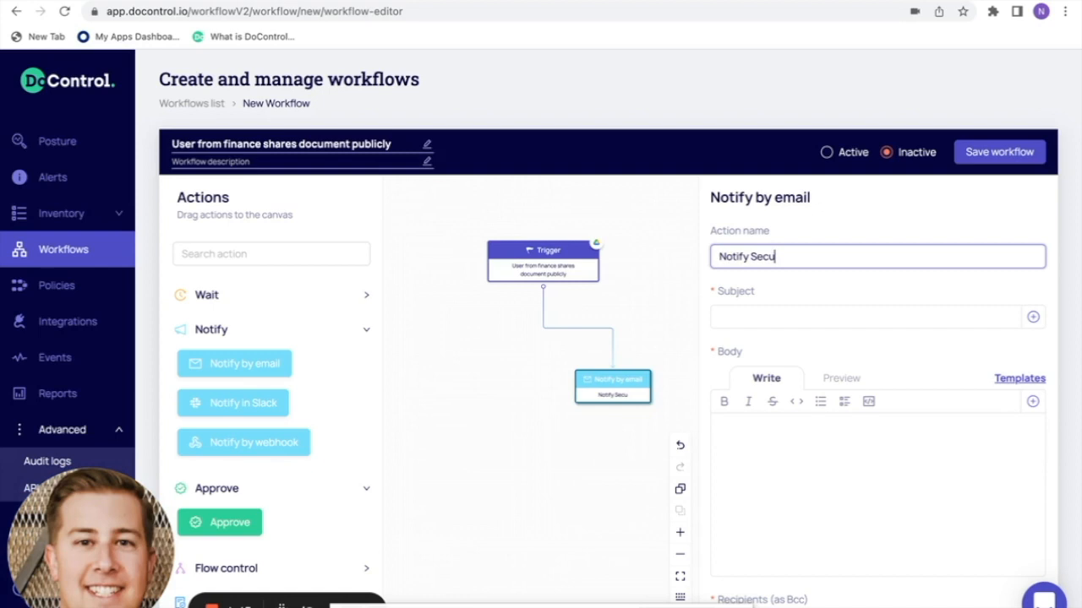
type("rity team")
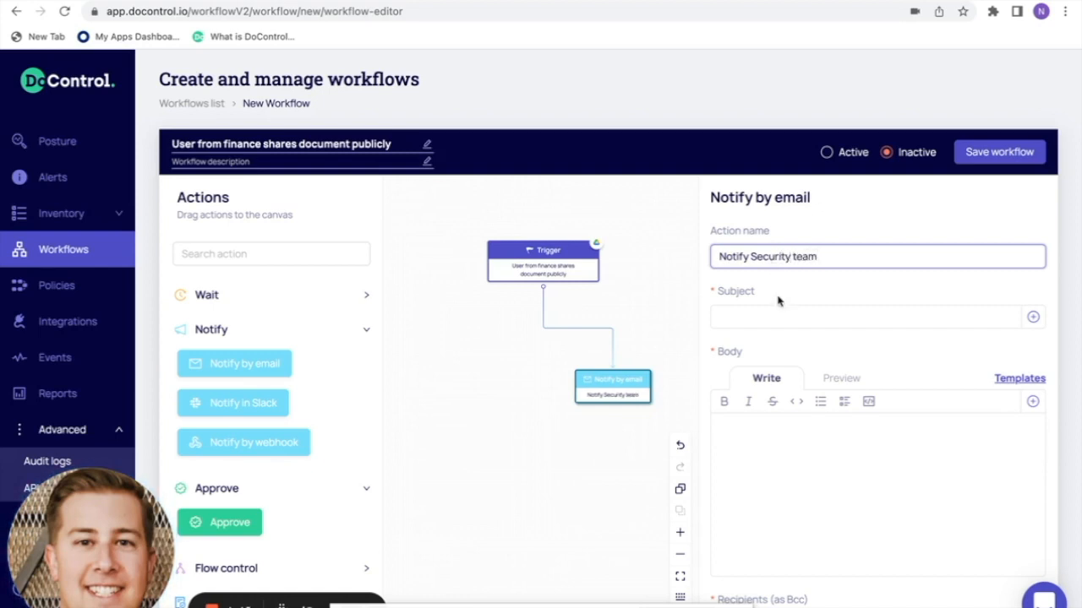
type("Alert of Public Share")
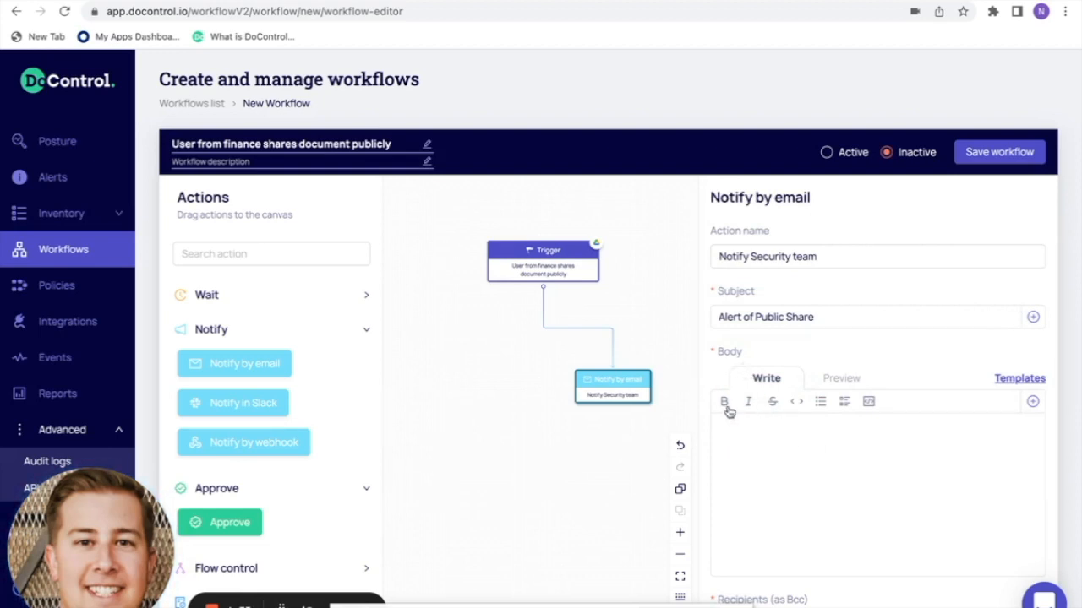
mouse_move(769, 409)
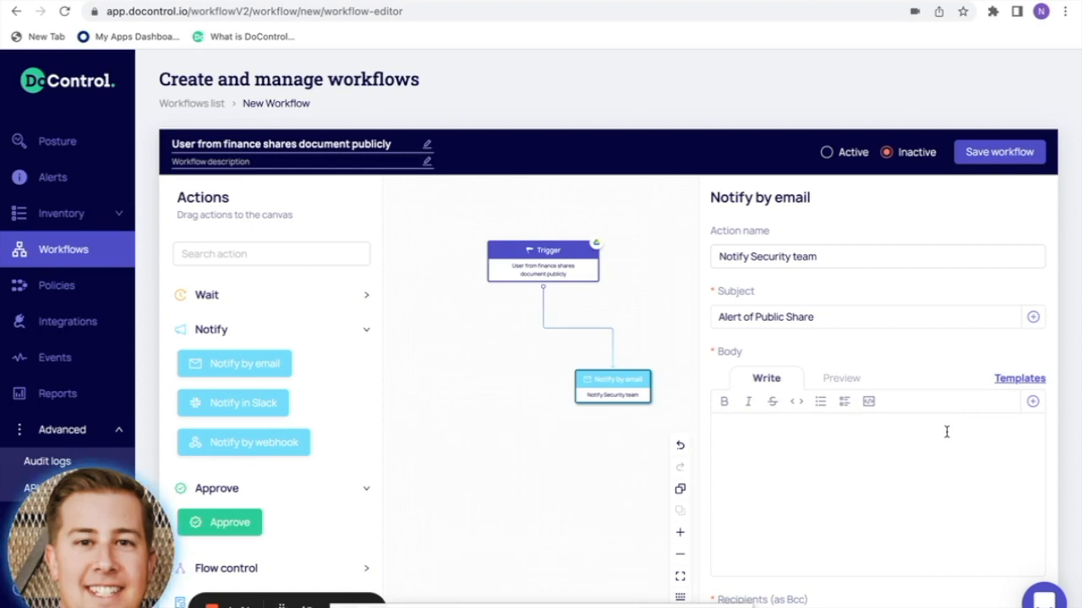
- Write the body 'Hello – [actor email] shared [document name] publicly. Please review' with macros and preview it
type("Hello")
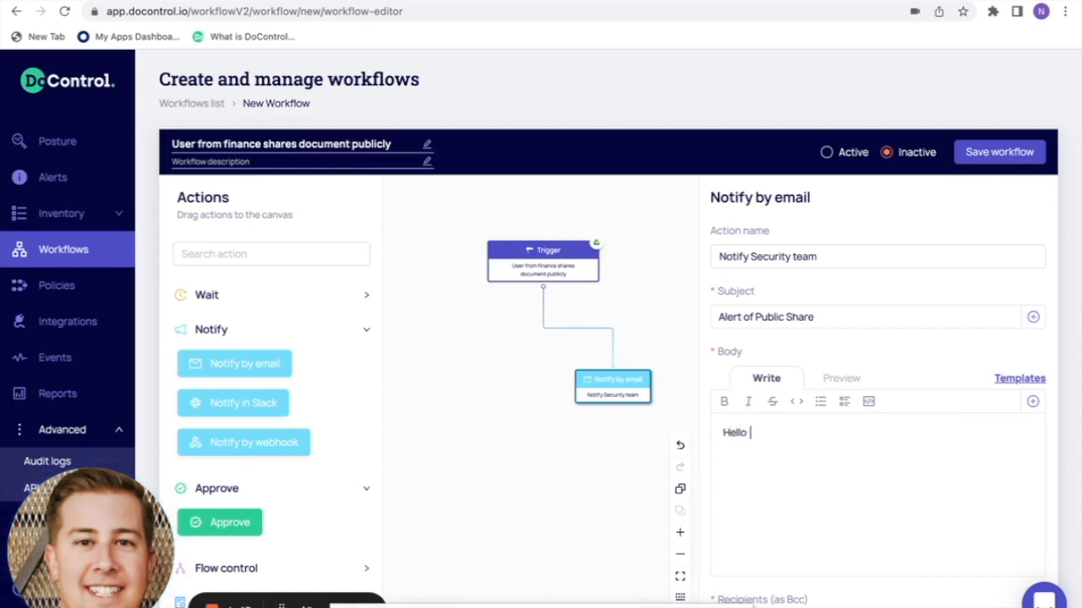
type("-")
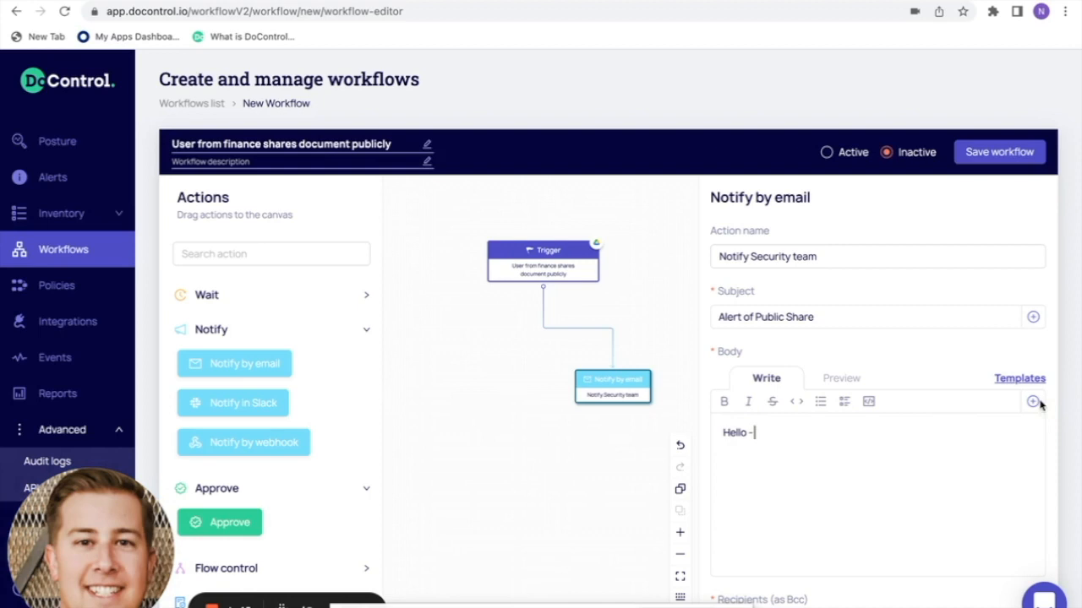
left_click(1031, 401)
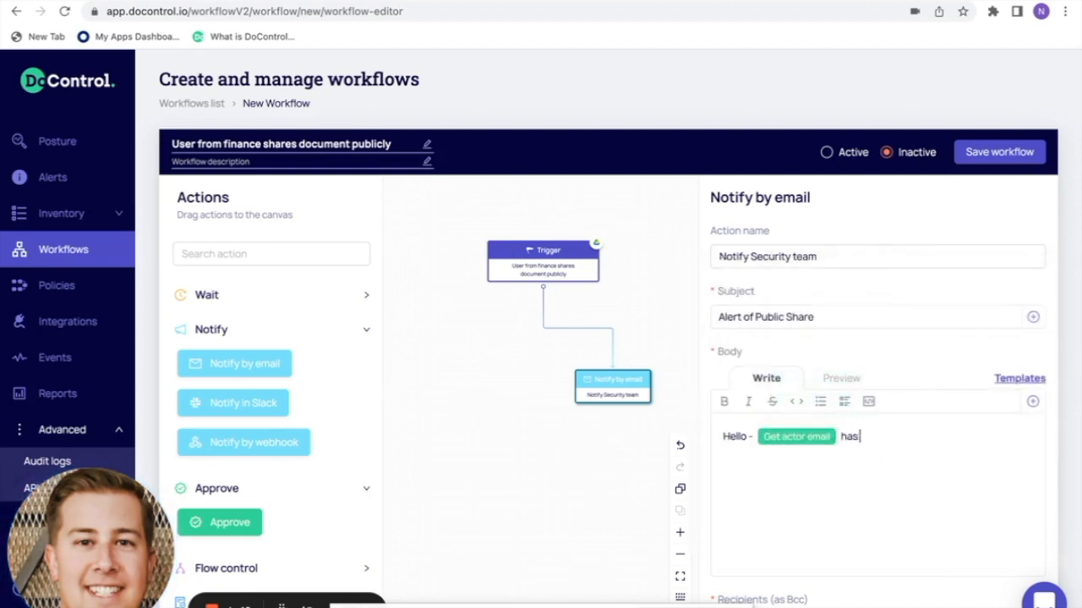
type("shared")
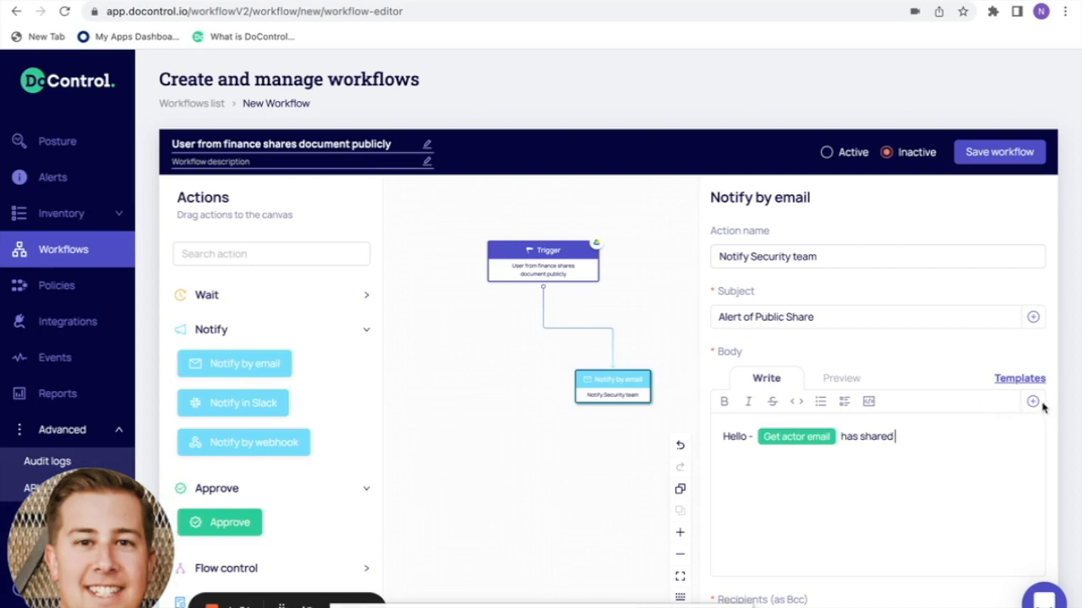
left_click(1032, 401)
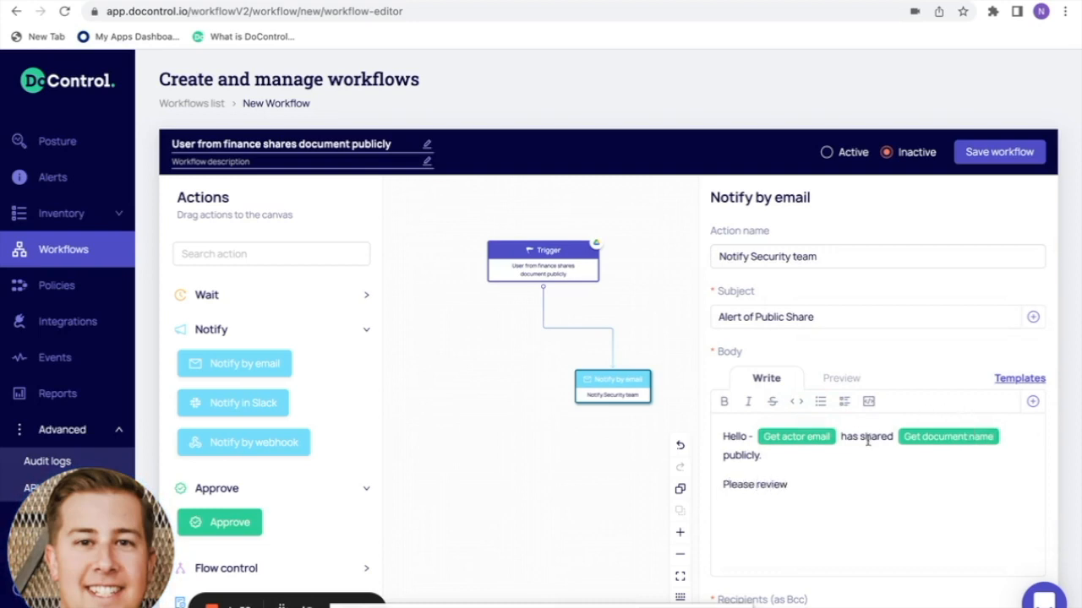
left_click(840, 377)
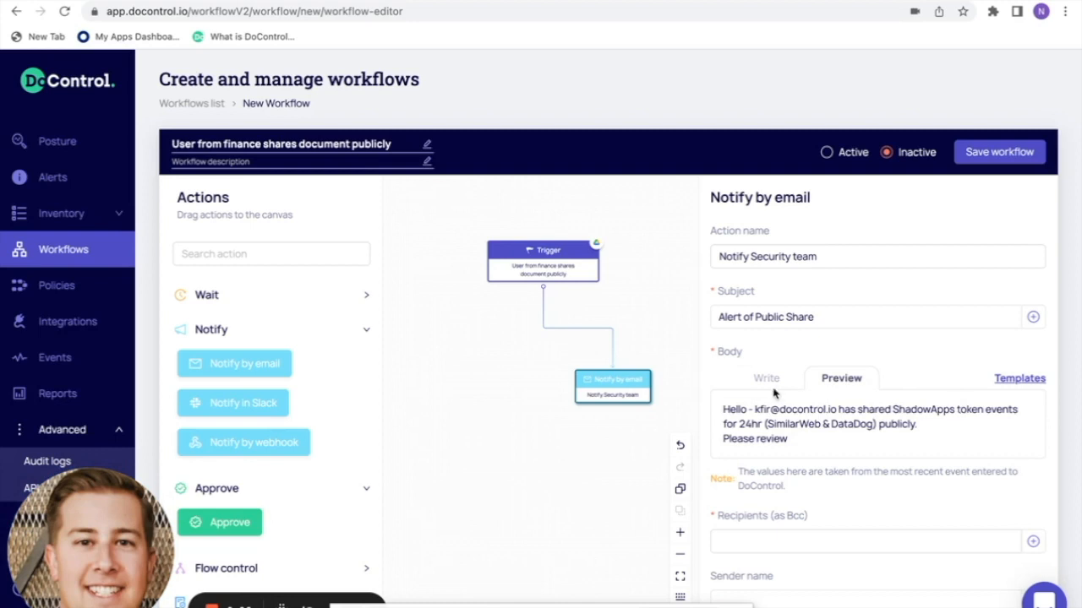
left_click(766, 377)
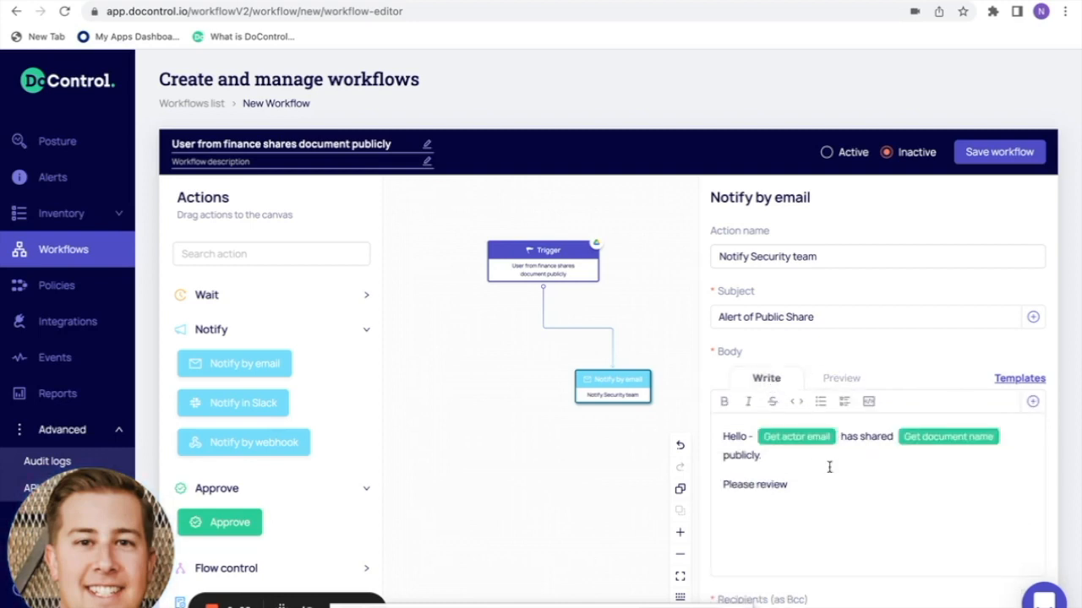
scroll("down", 3)
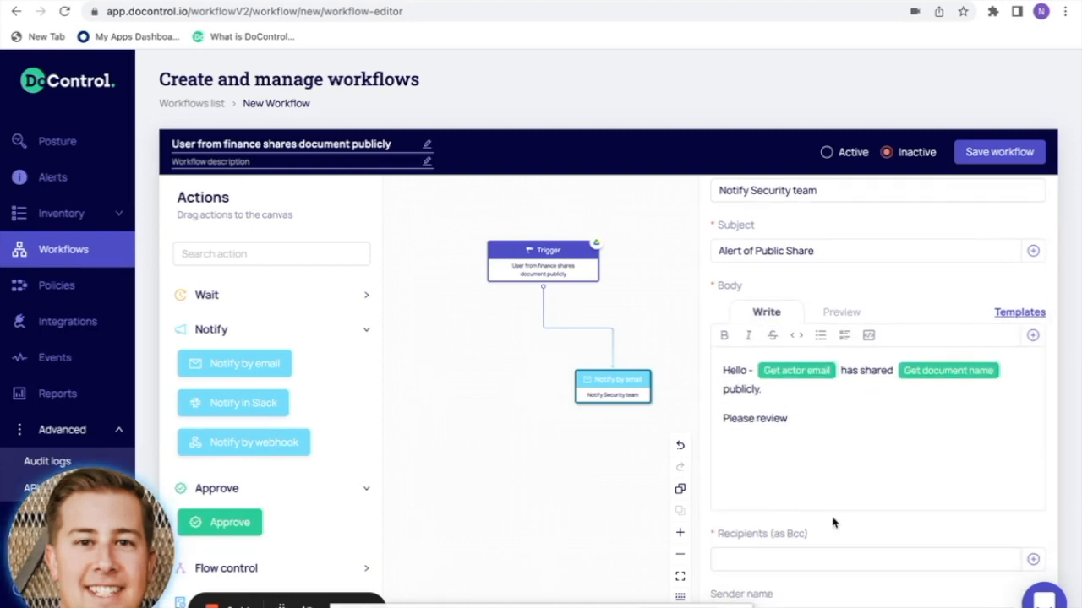
left_click(862, 559)
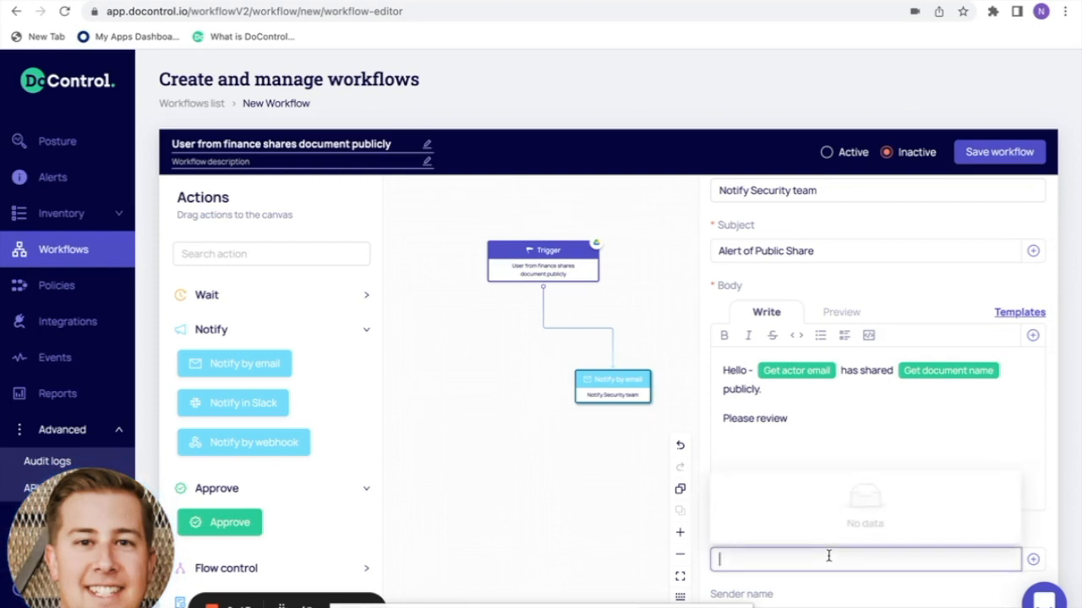
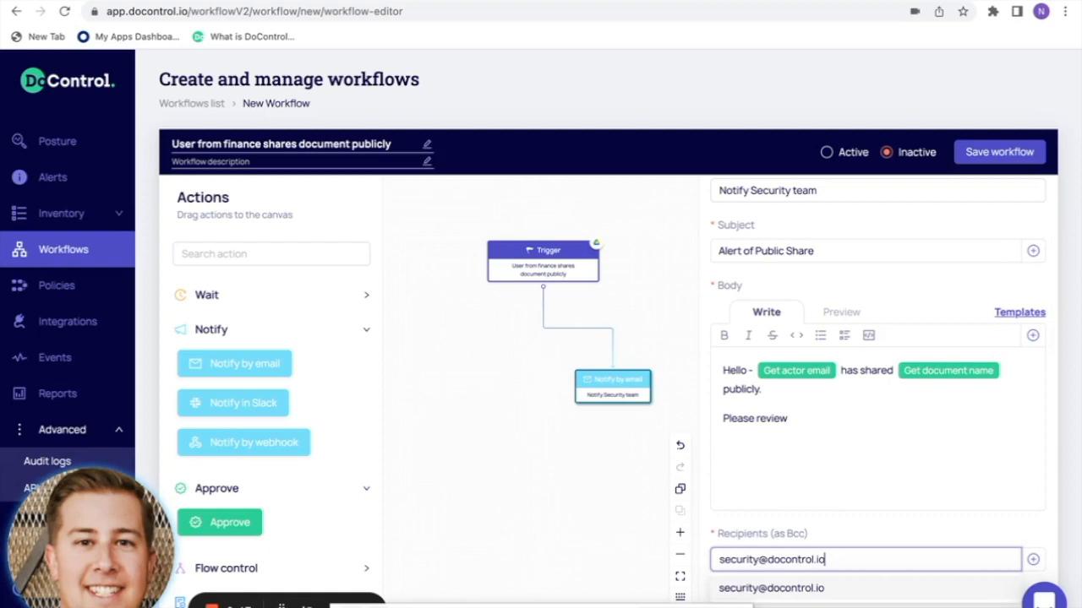
left_click(769, 587)
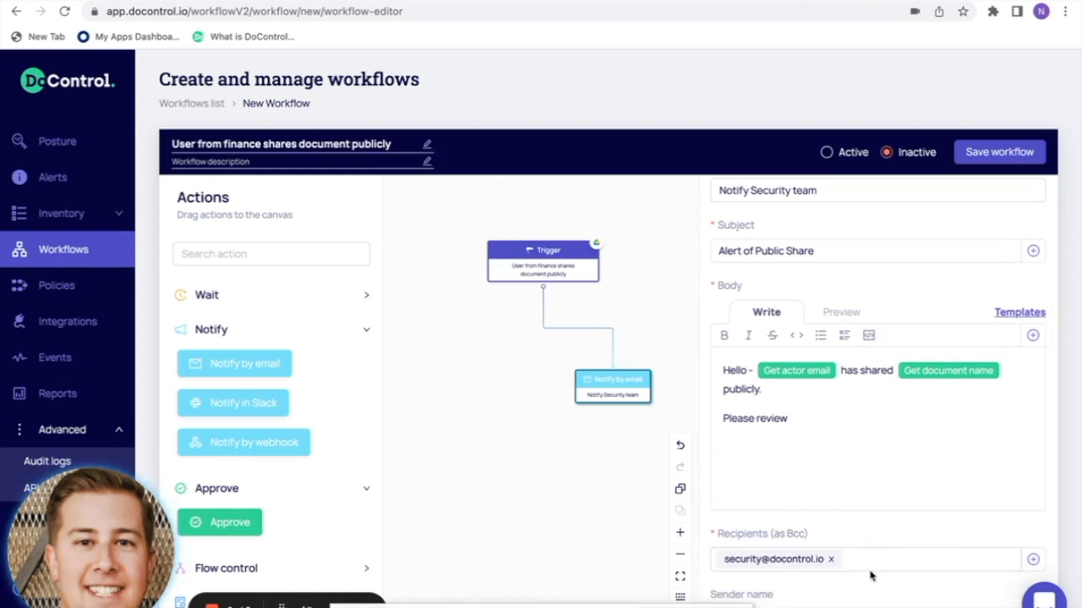
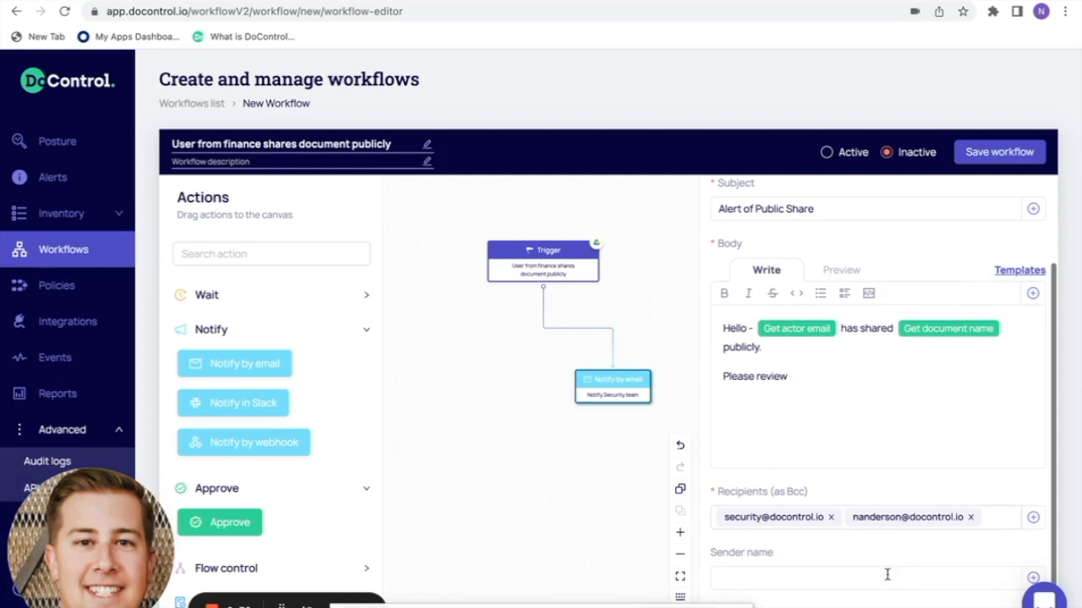
- Set sender name 'DoControl Security Alert' and move the email step directly beneath the trigger
left_click(862, 578)
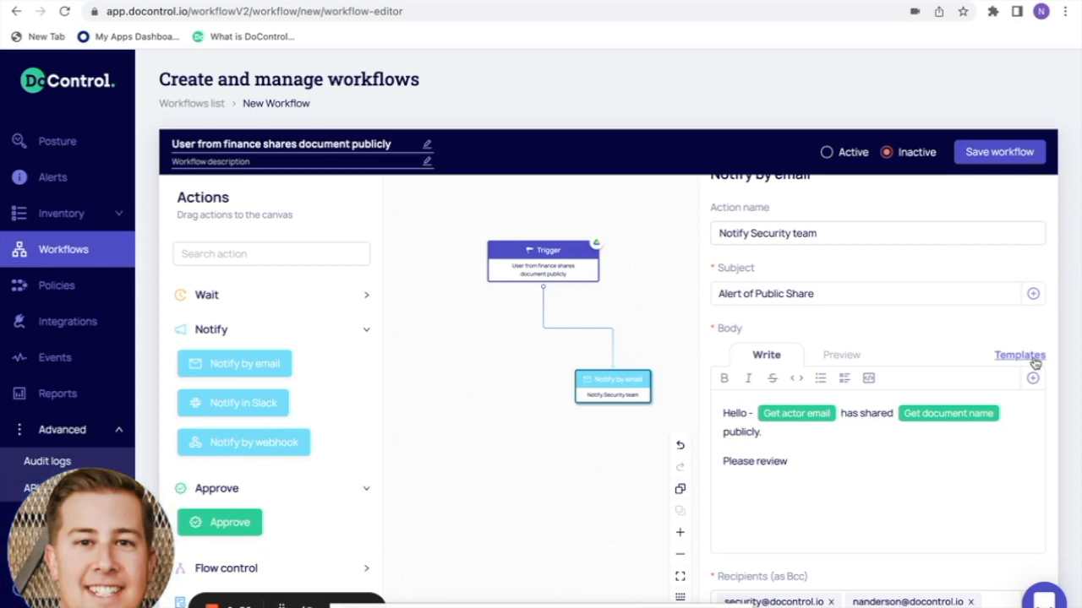
left_click_drag(613, 386, 548, 365)
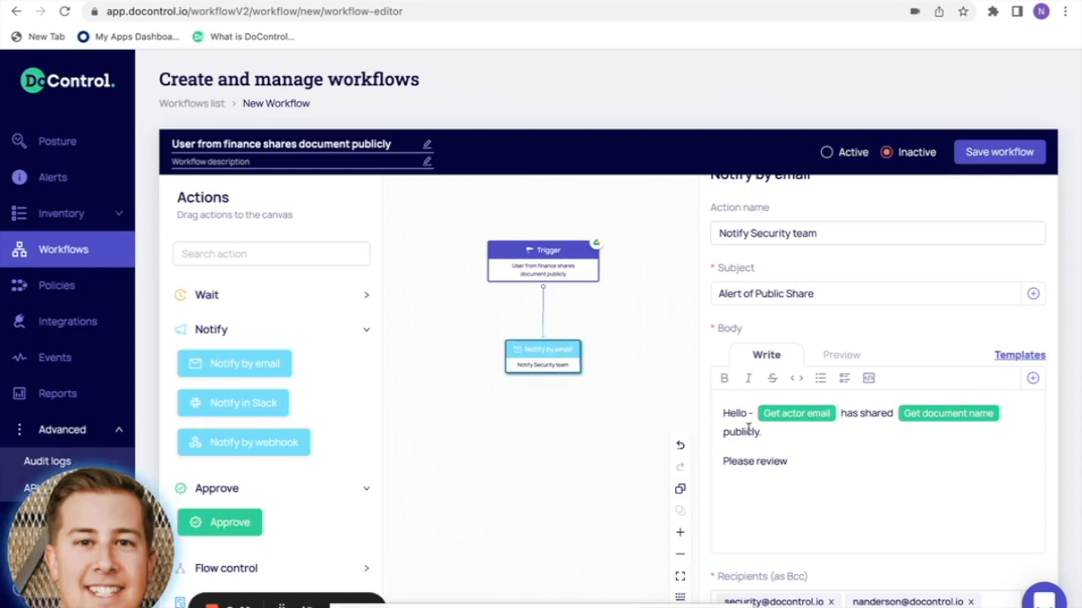
scroll("down", 3)
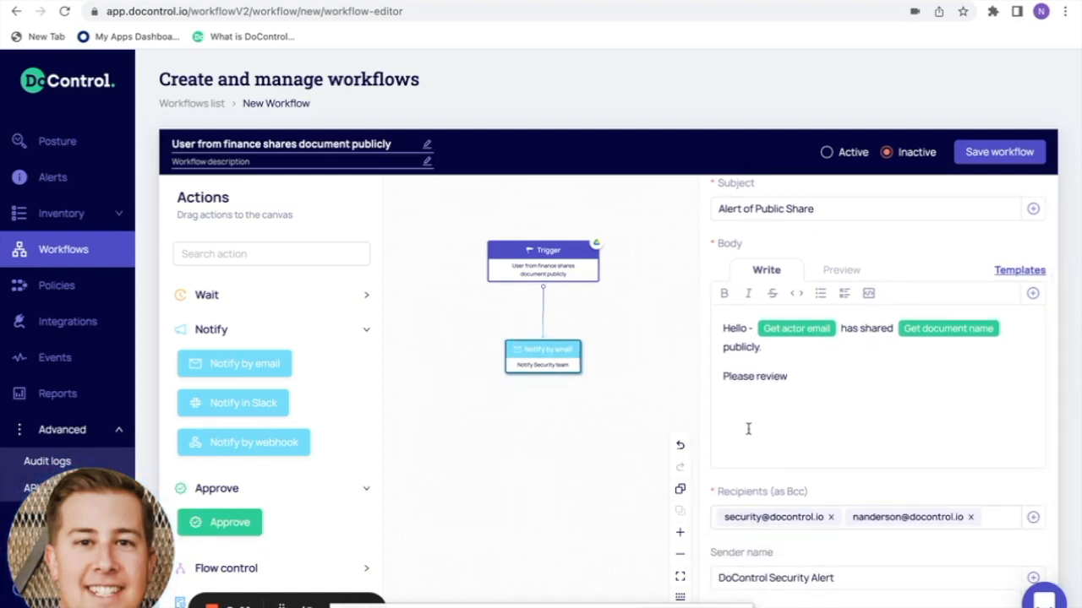
left_click(543, 355)
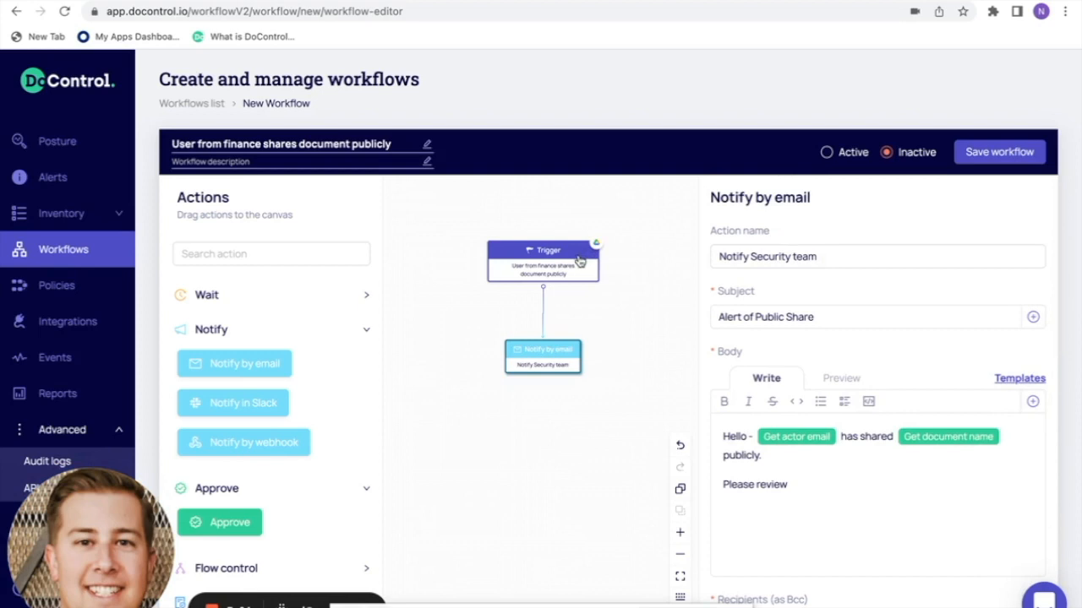
mouse_move(586, 265)
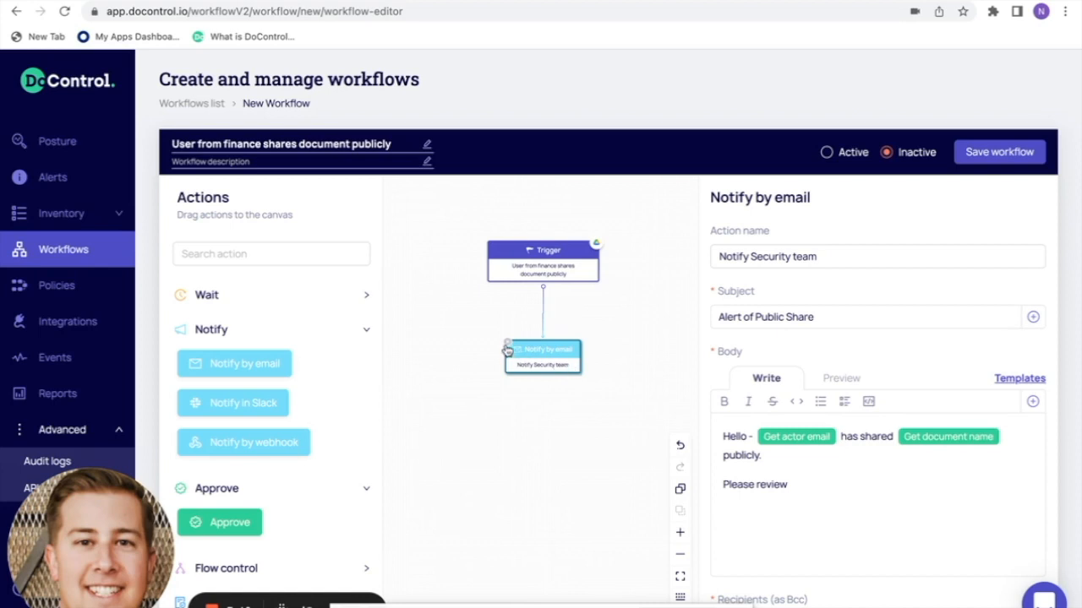
- Delete the email step and connect a Notify in Slack step directly beneath the trigger
left_click(542, 260)
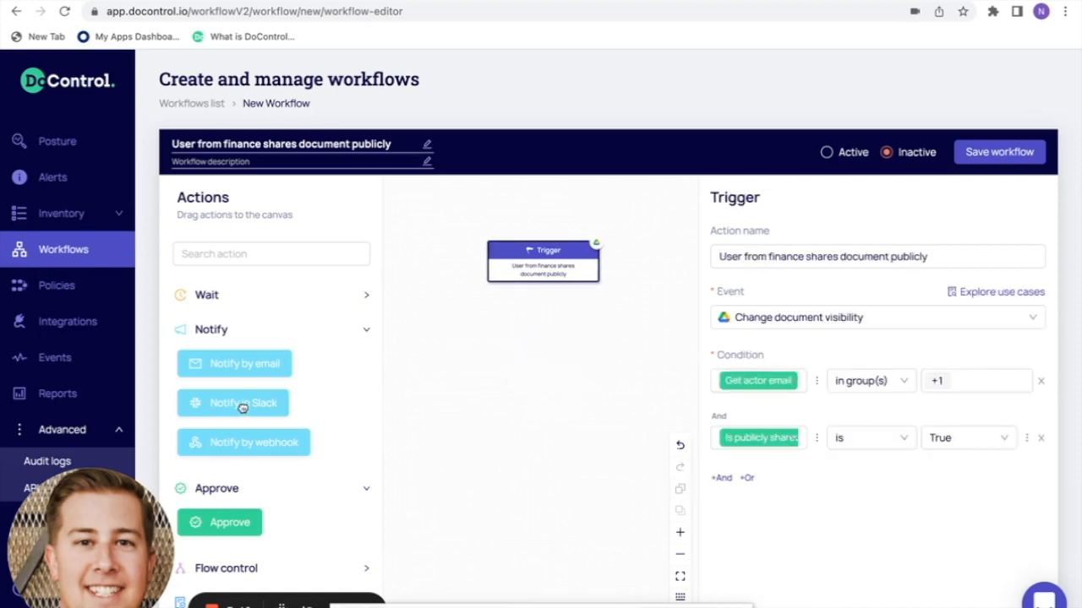
left_click_drag(244, 404, 581, 370)
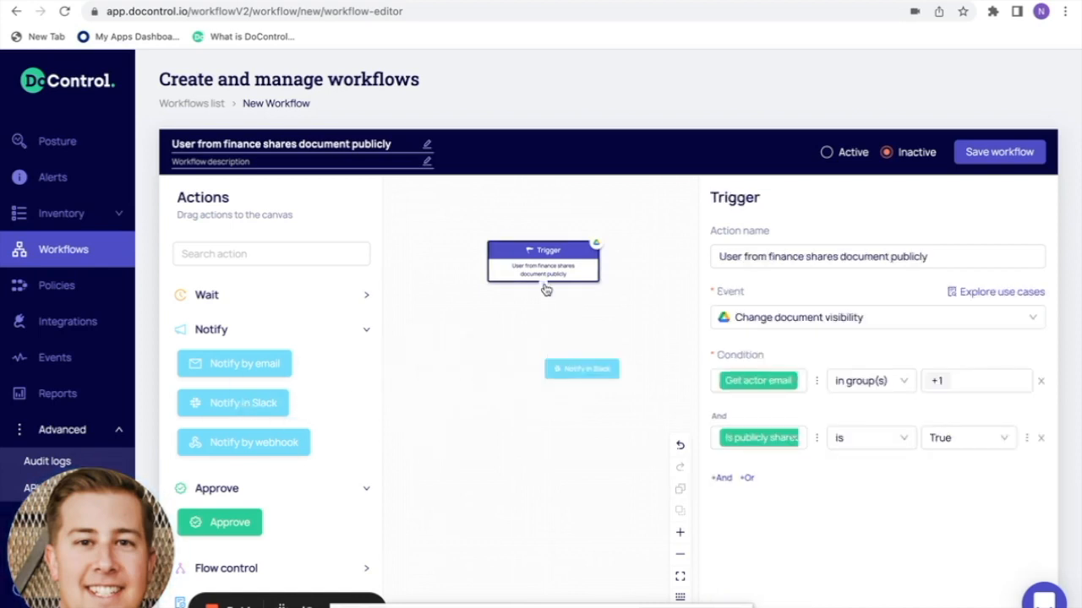
mouse_move(560, 302)
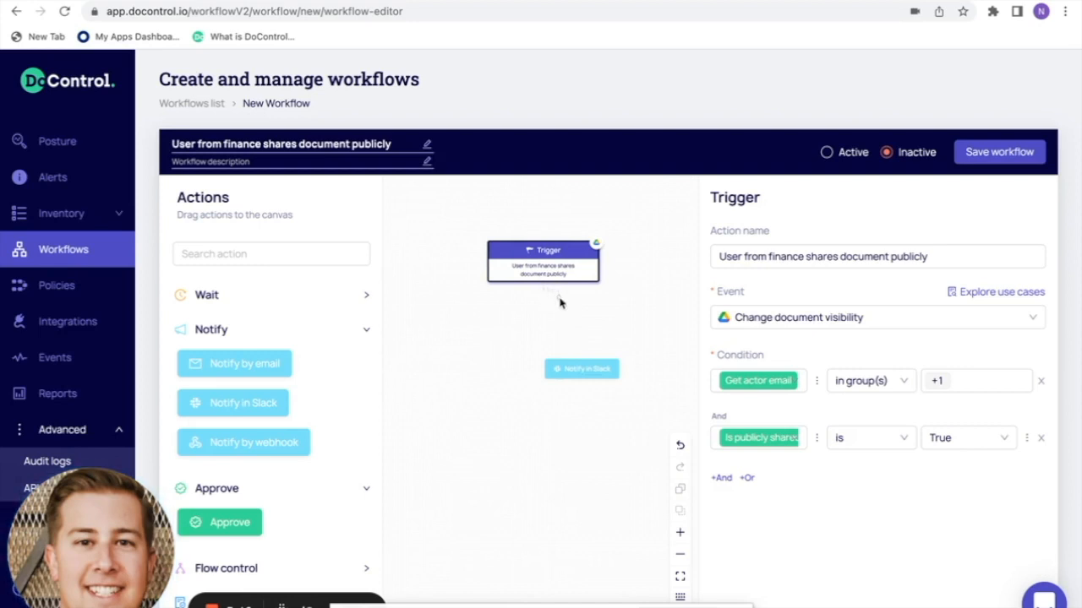
left_click_drag(543, 287, 581, 369)
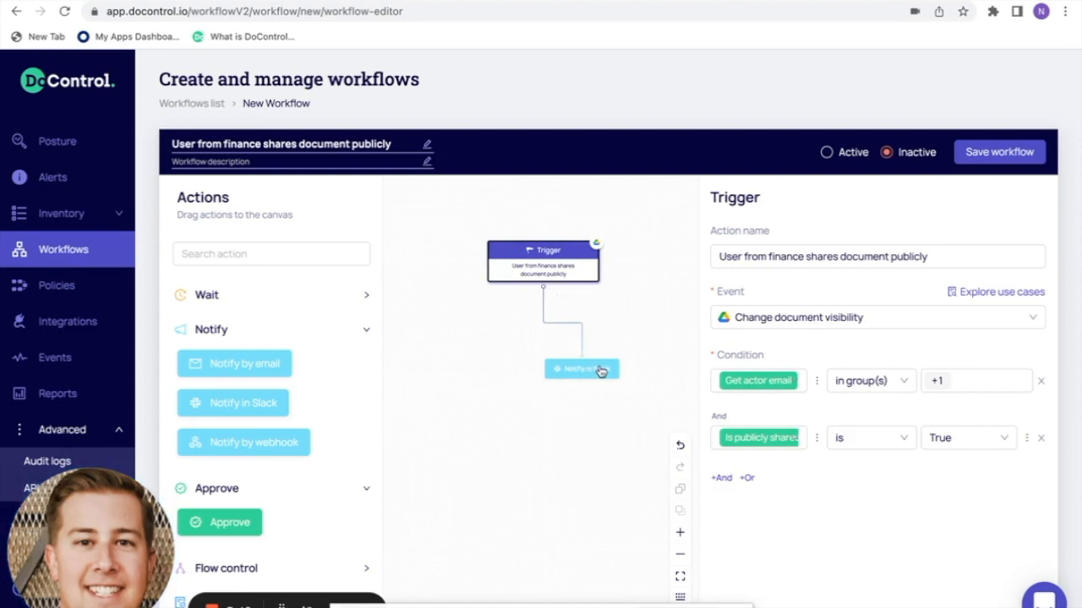
left_click_drag(581, 369, 542, 350)
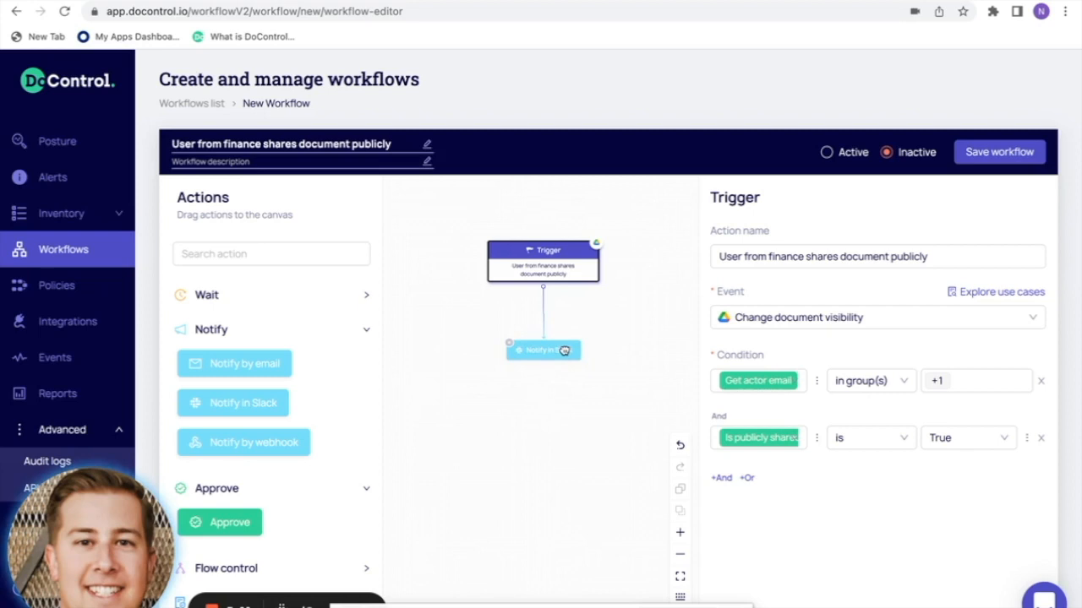
- Name the Slack step 'Notify in Slack of Public Share' and switch to the Users tab
left_click(542, 350)
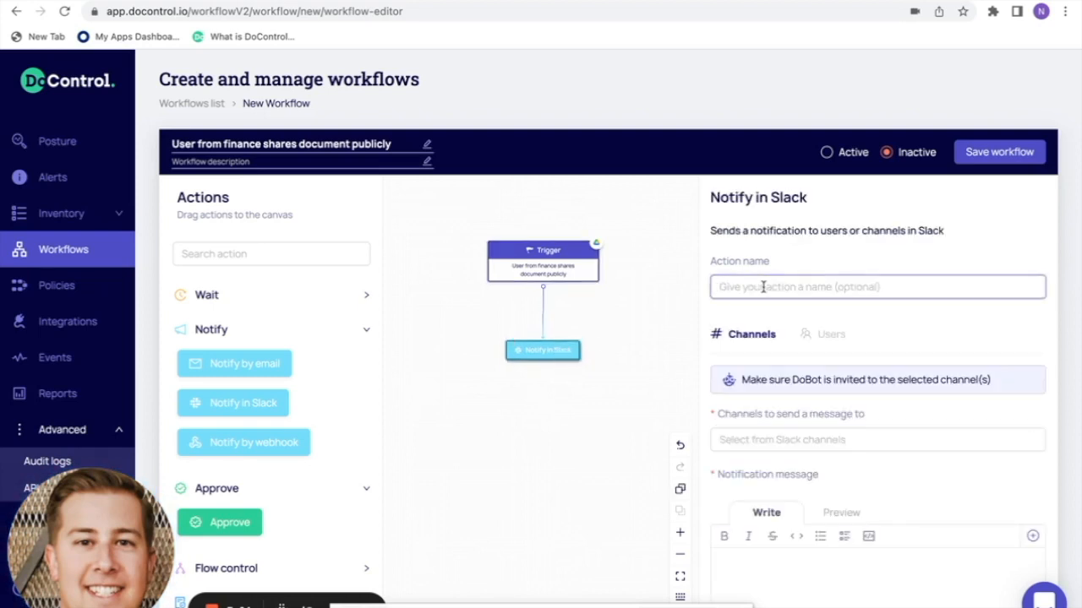
type("No")
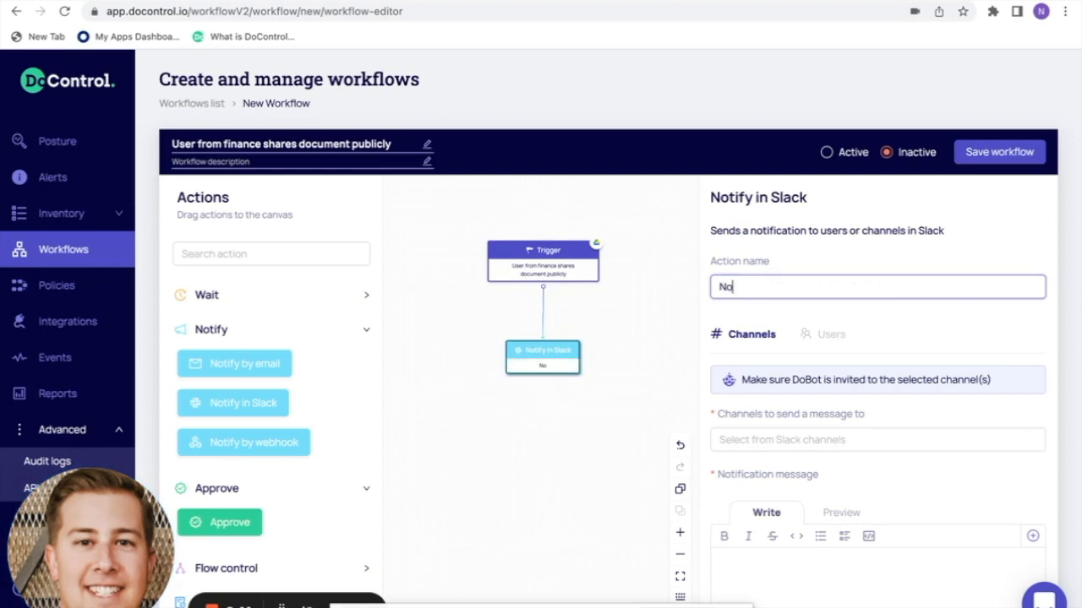
type("Notify in Slack of Public Share")
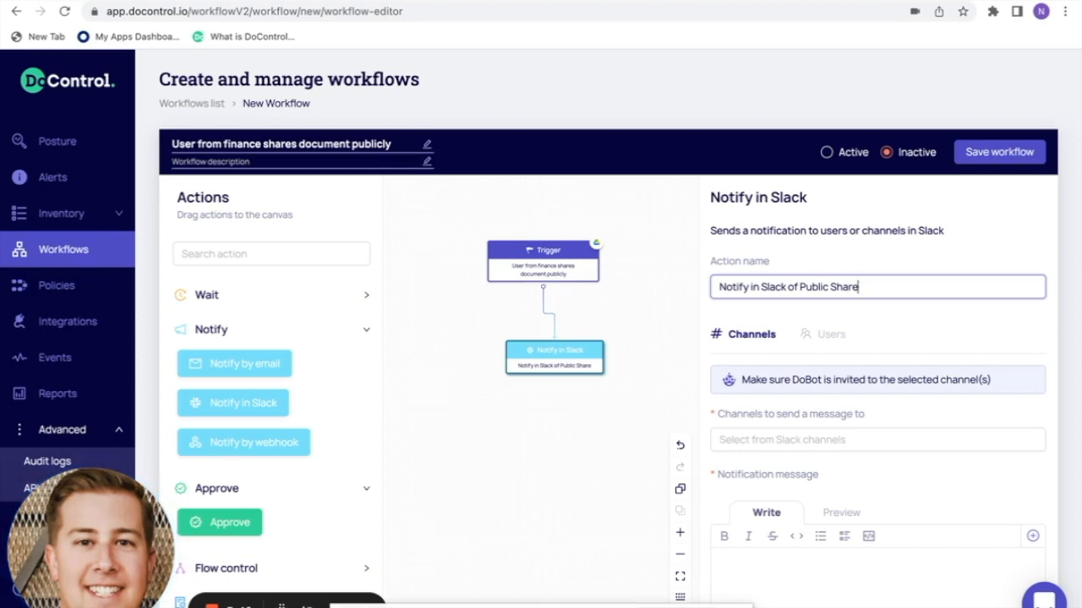
left_click(828, 334)
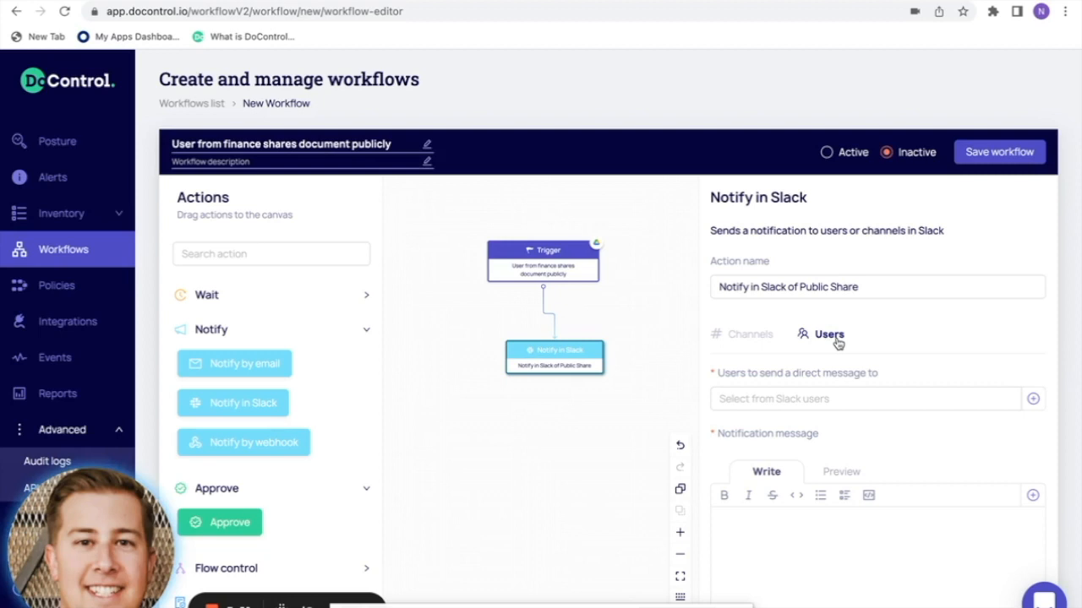
left_click(751, 334)
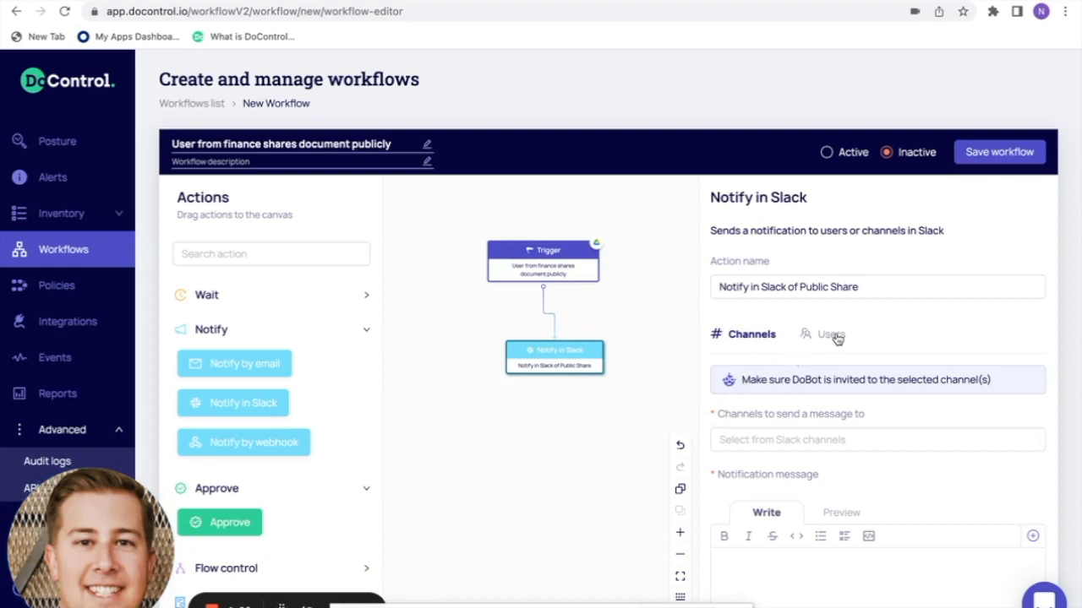
left_click(829, 333)
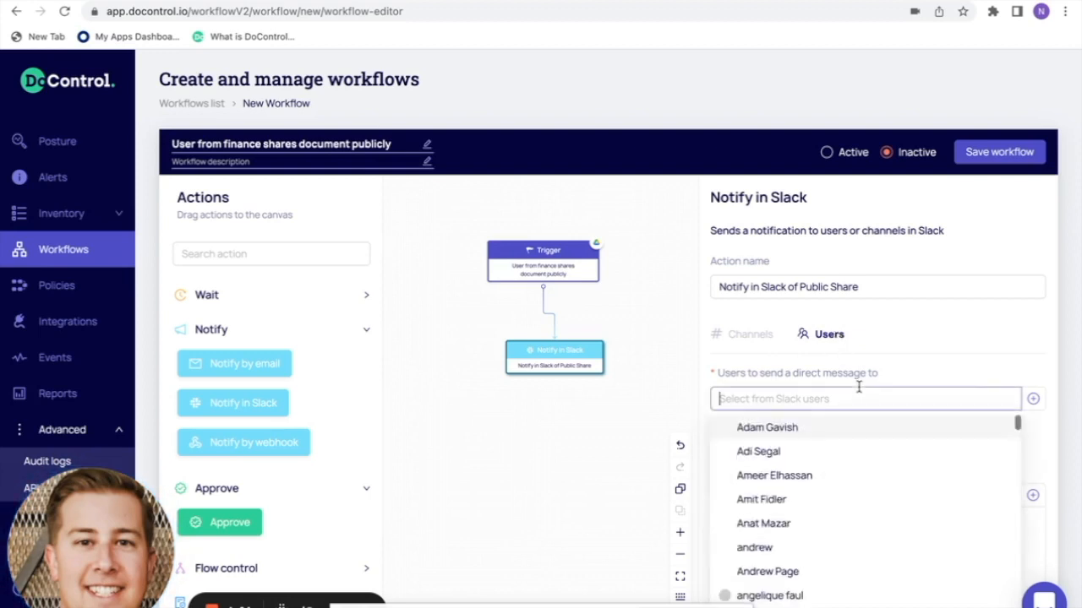
type("nander")
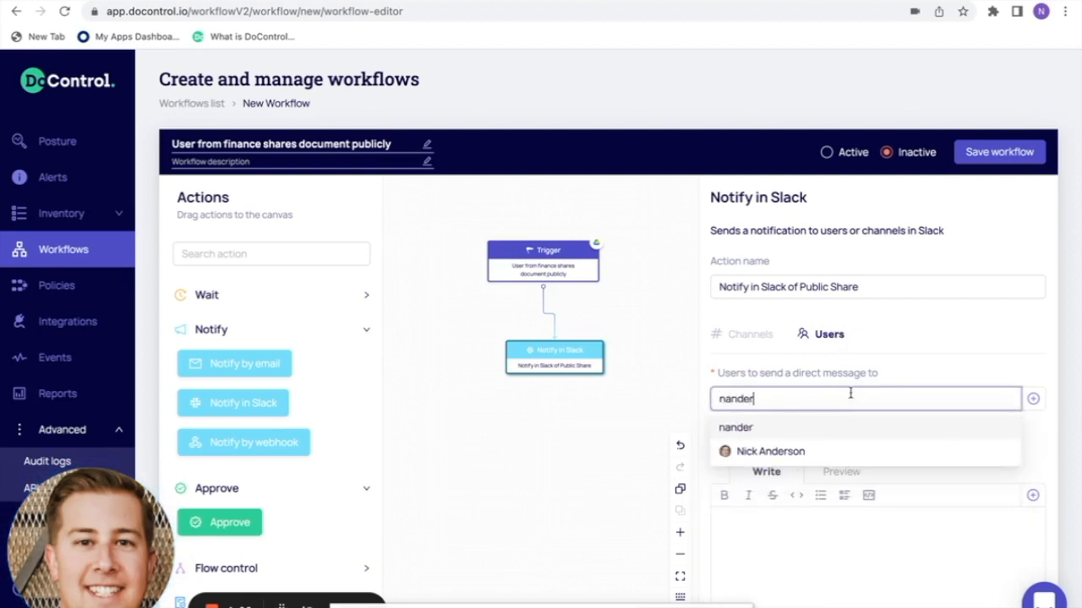
left_click(770, 450)
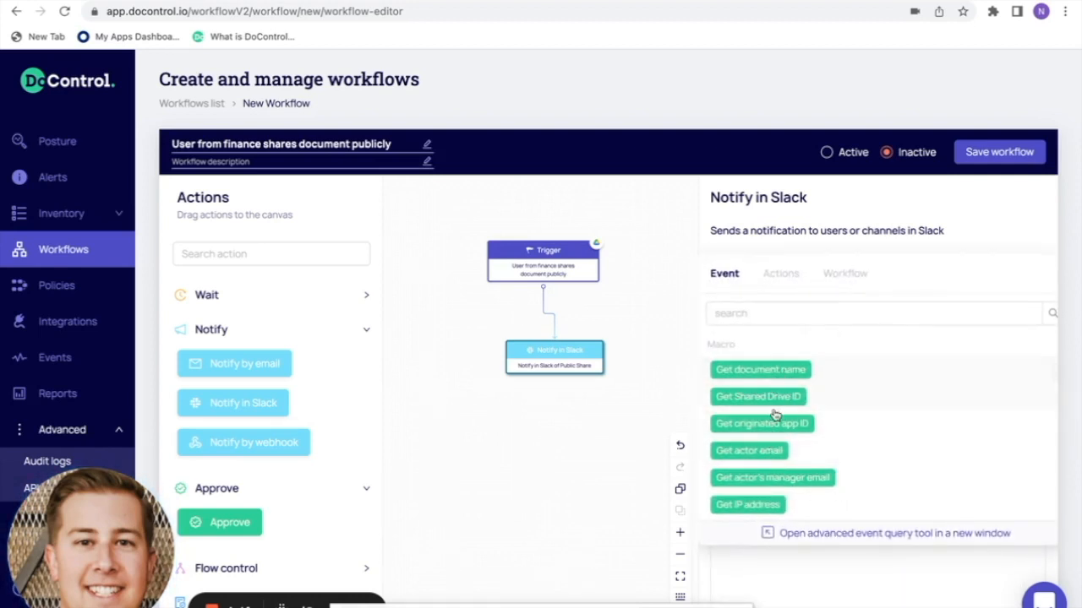
mouse_move(964, 244)
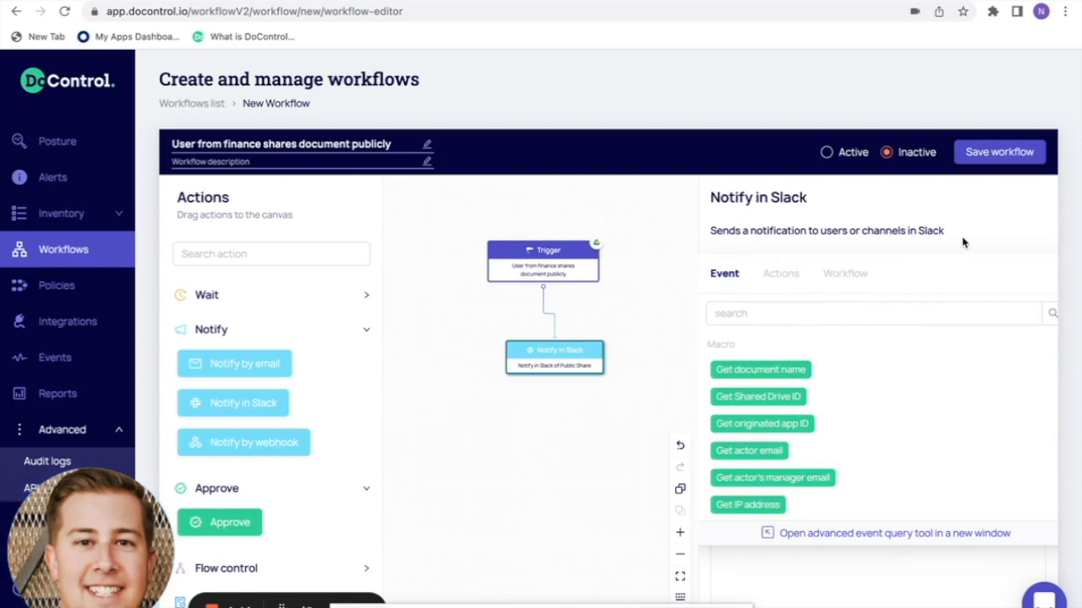
left_click(780, 273)
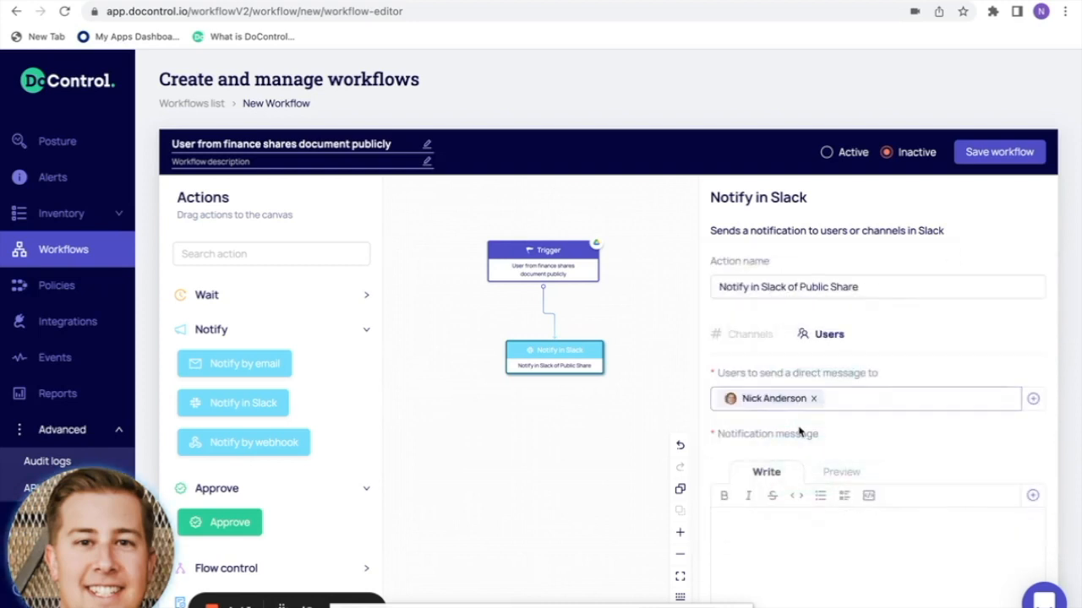
- Write the Slack message 'Hello – [actor email] shared [document name] publicly. Please review.' and check its preview
type("Hello - Get actor email")
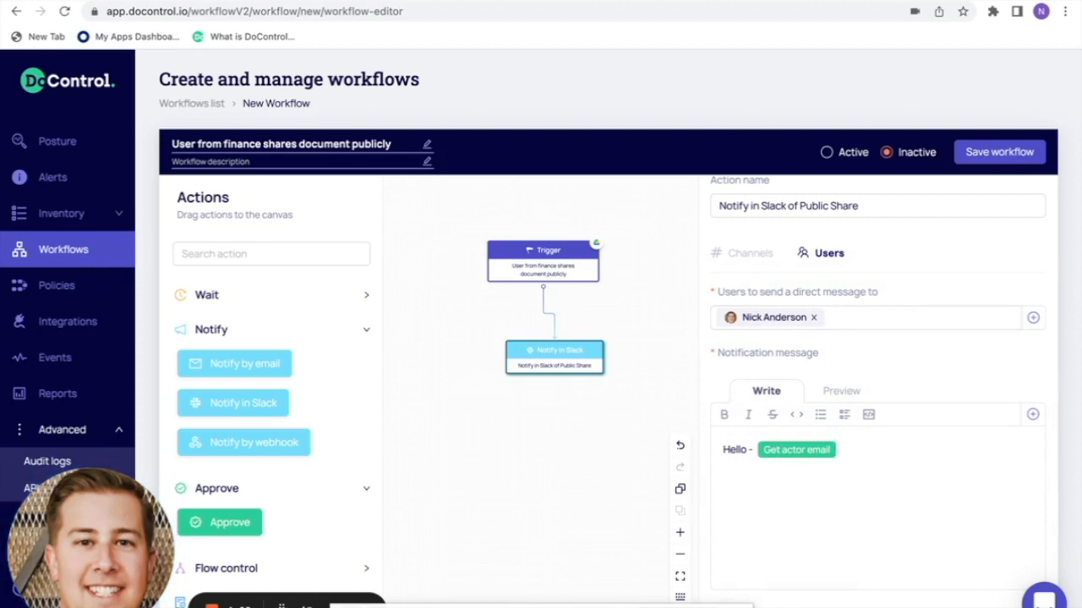
type("shared Get document name publicly")
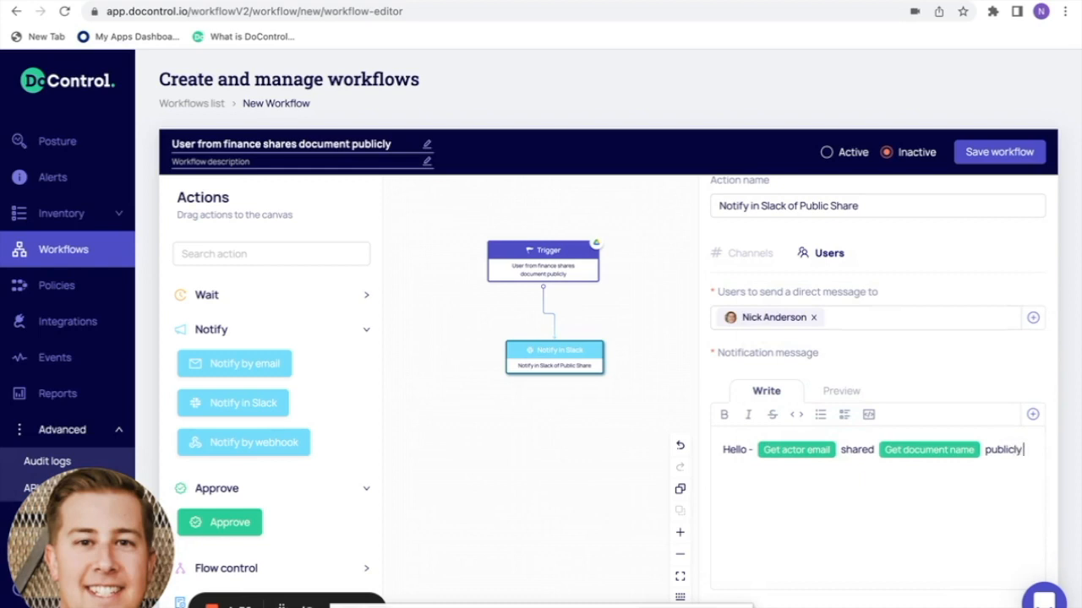
type("Please re")
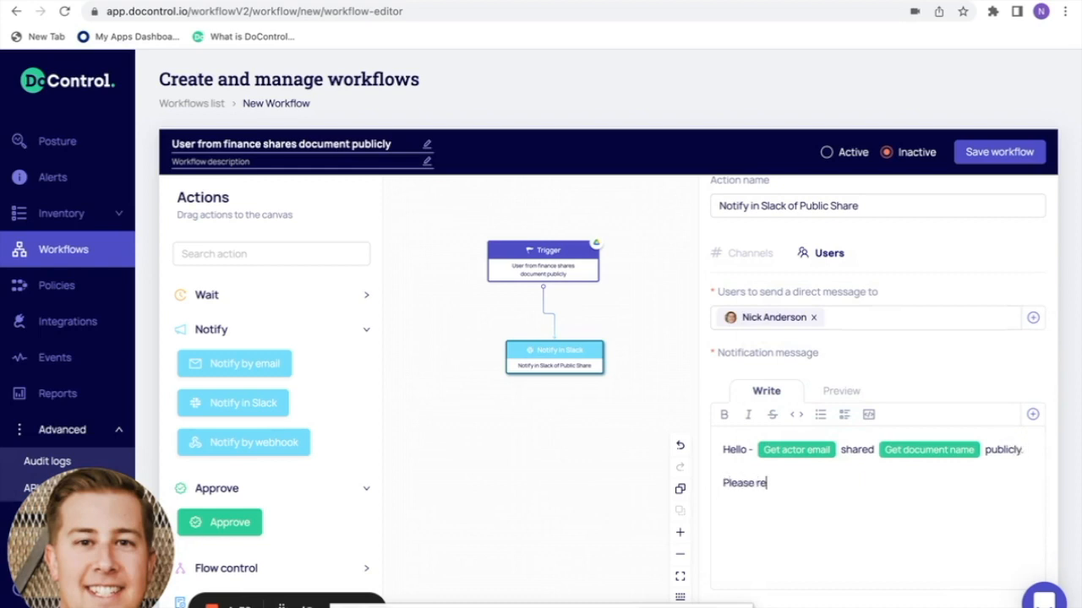
type("view.")
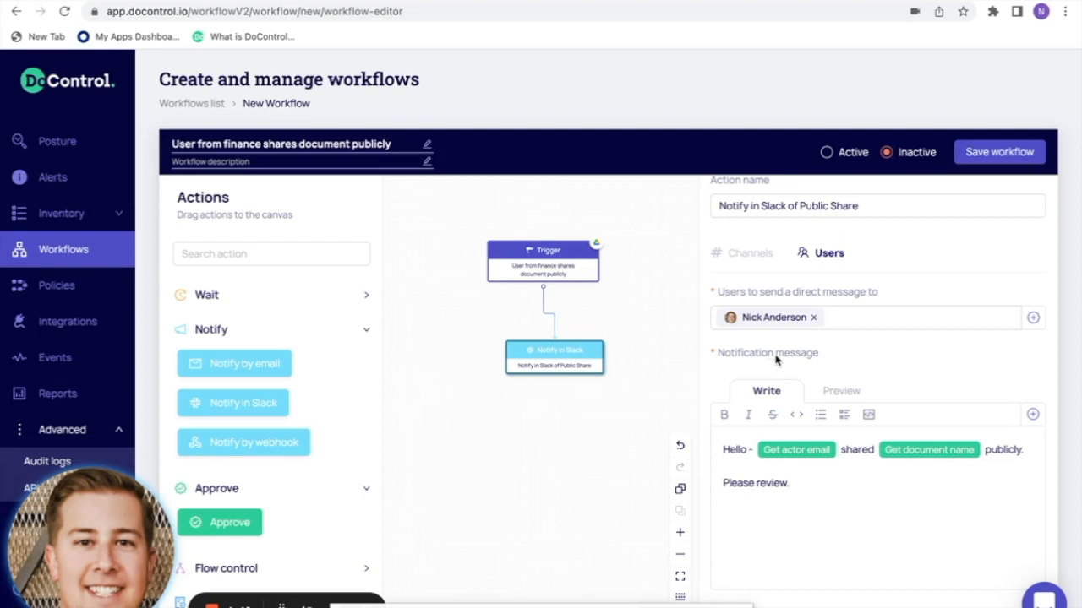
left_click(840, 391)
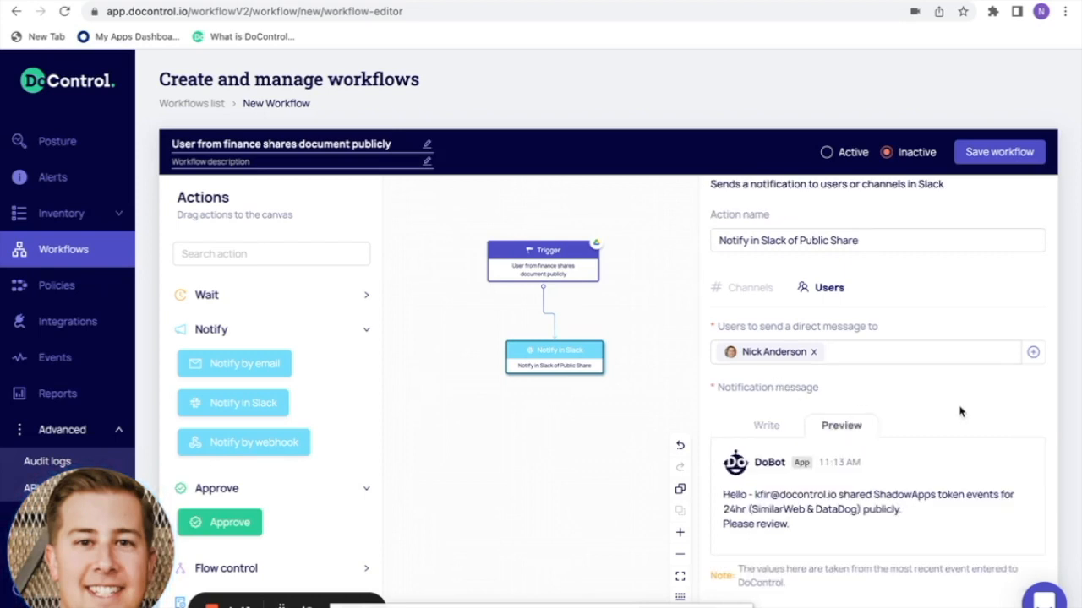
mouse_move(778, 480)
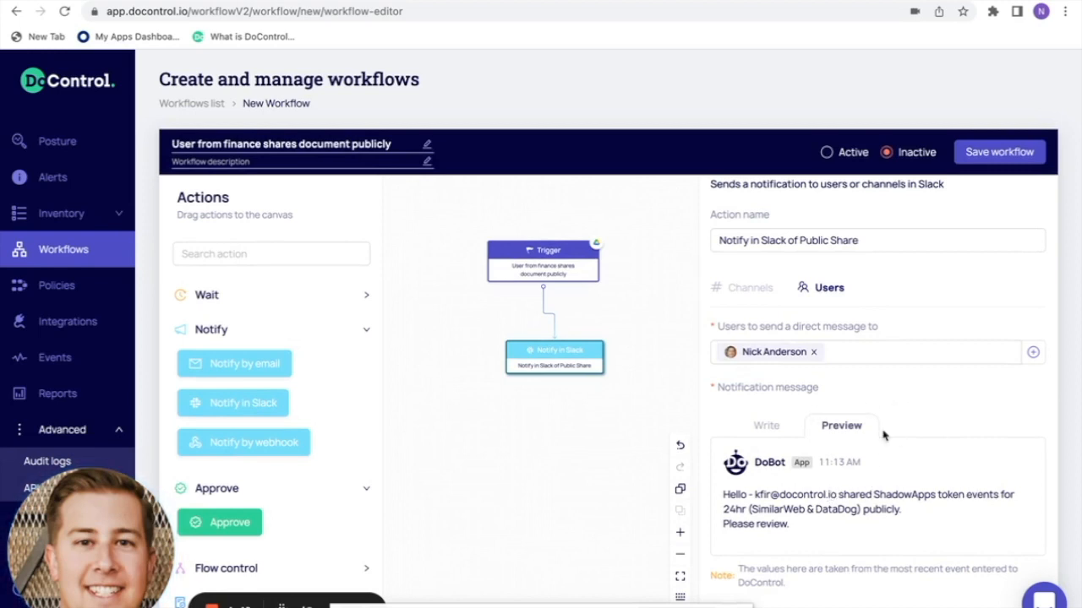
left_click(766, 425)
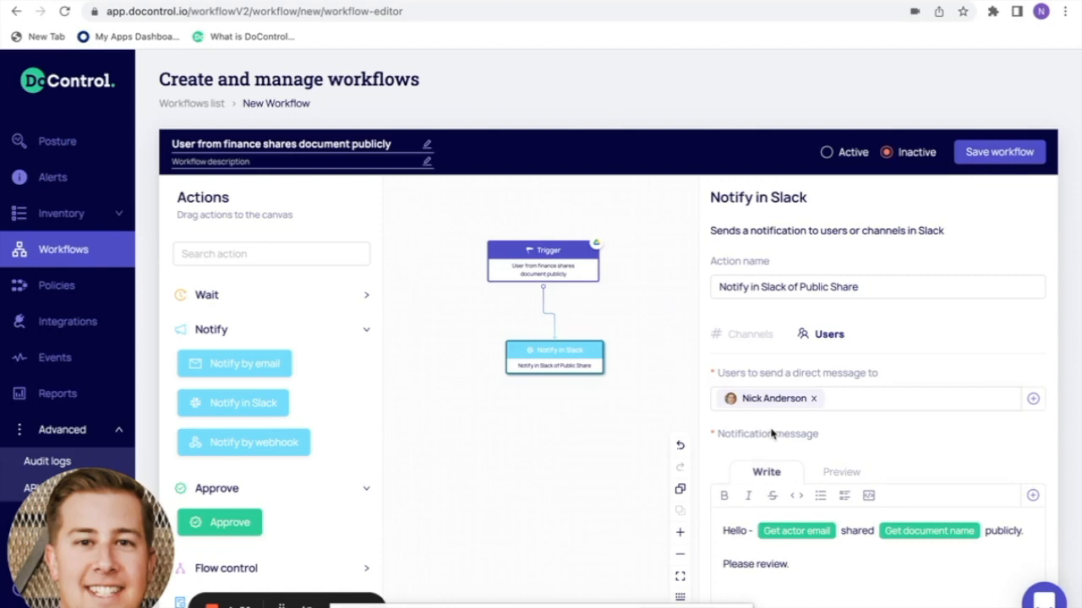
mouse_move(510, 349)
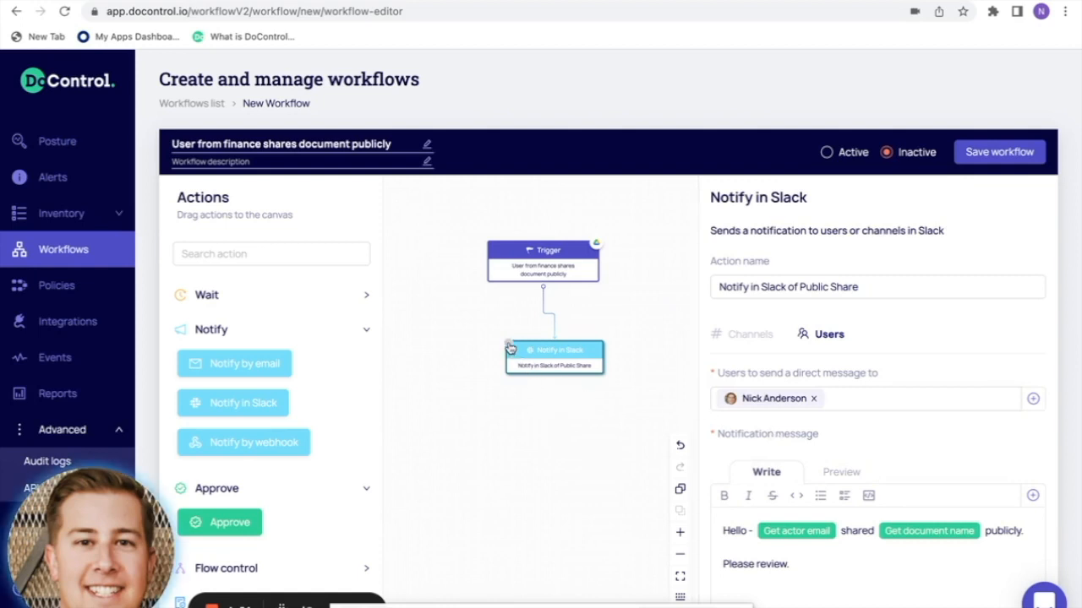
- Delete the Slack step and connect a Notify by webhook step beneath the trigger, showing its settings
left_click(543, 262)
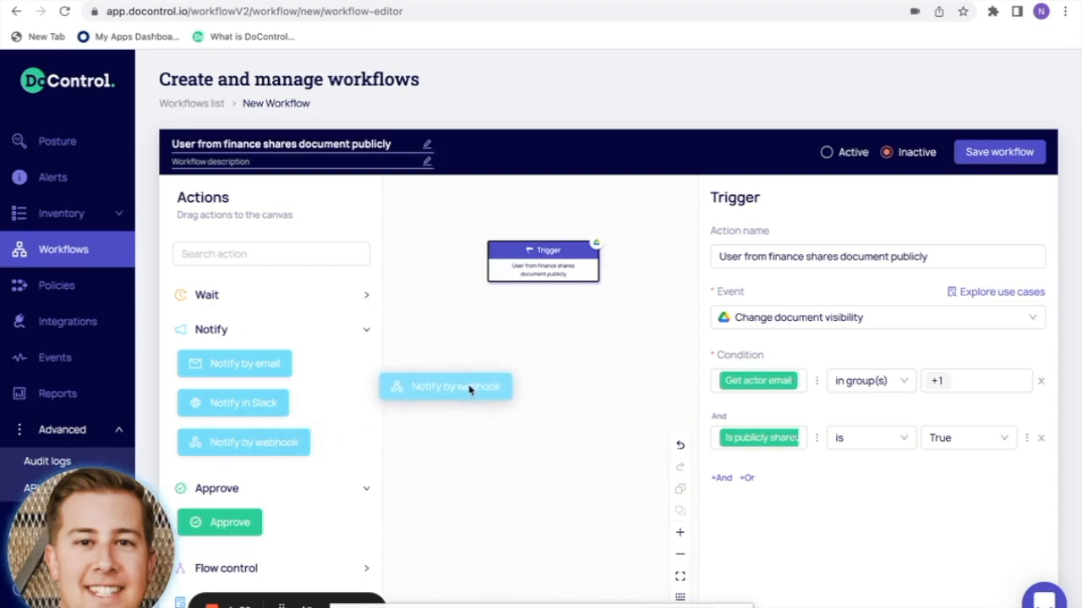
left_click_drag(445, 386, 631, 367)
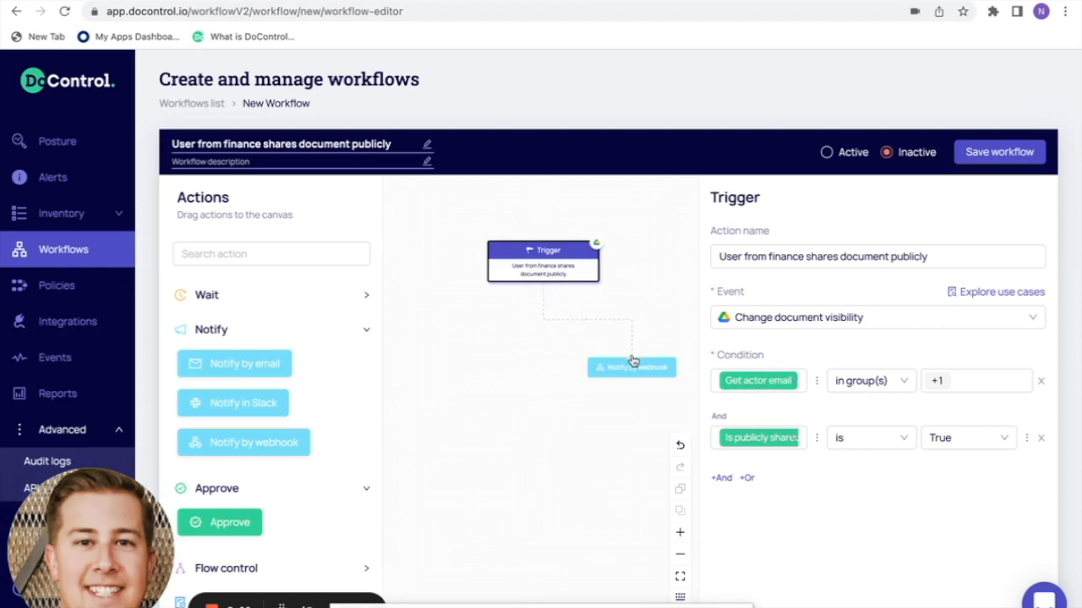
left_click_drag(631, 367, 543, 345)
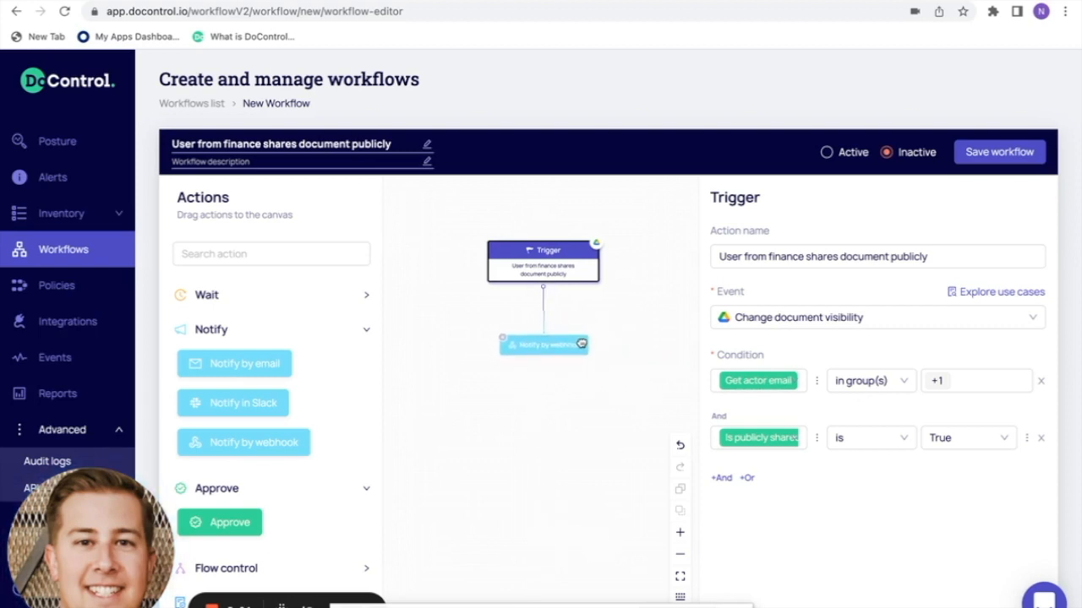
left_click(543, 345)
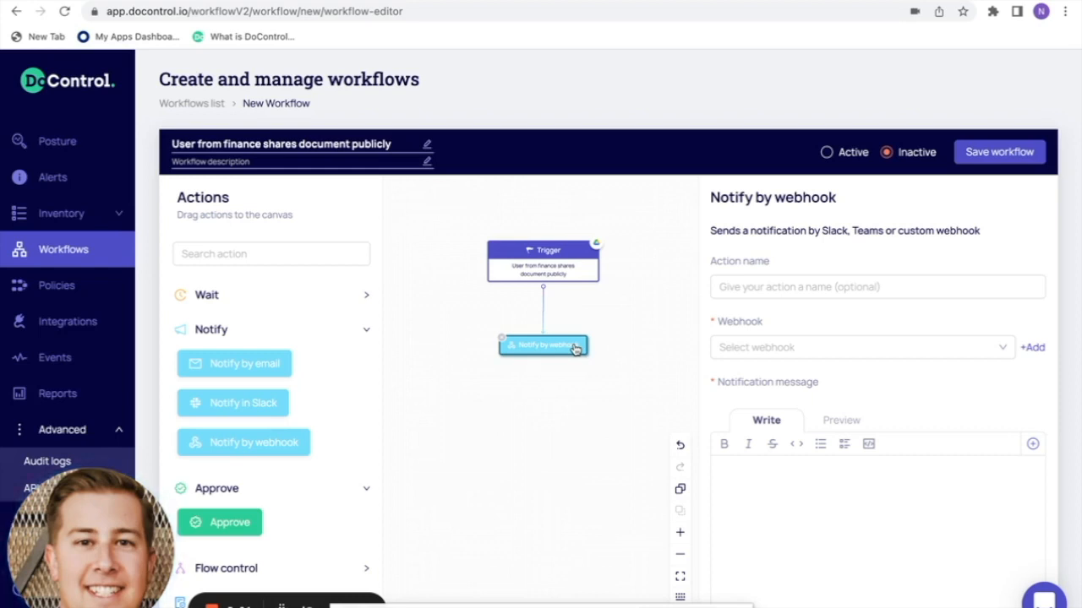
- Name the webhook step 'Notify team of public share' and move to its message editor
left_click(877, 287)
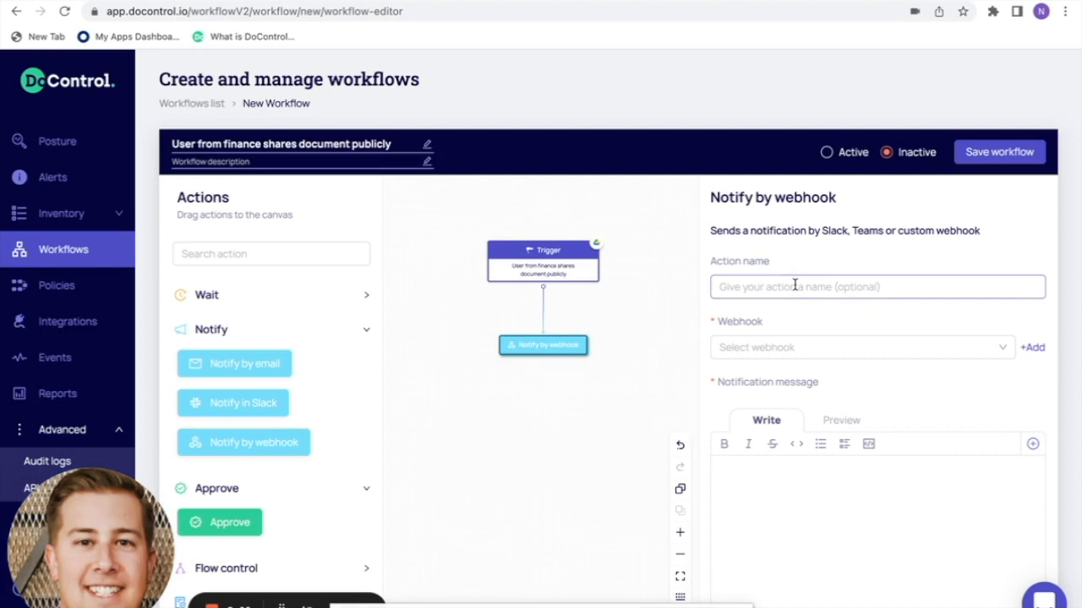
left_click(876, 286)
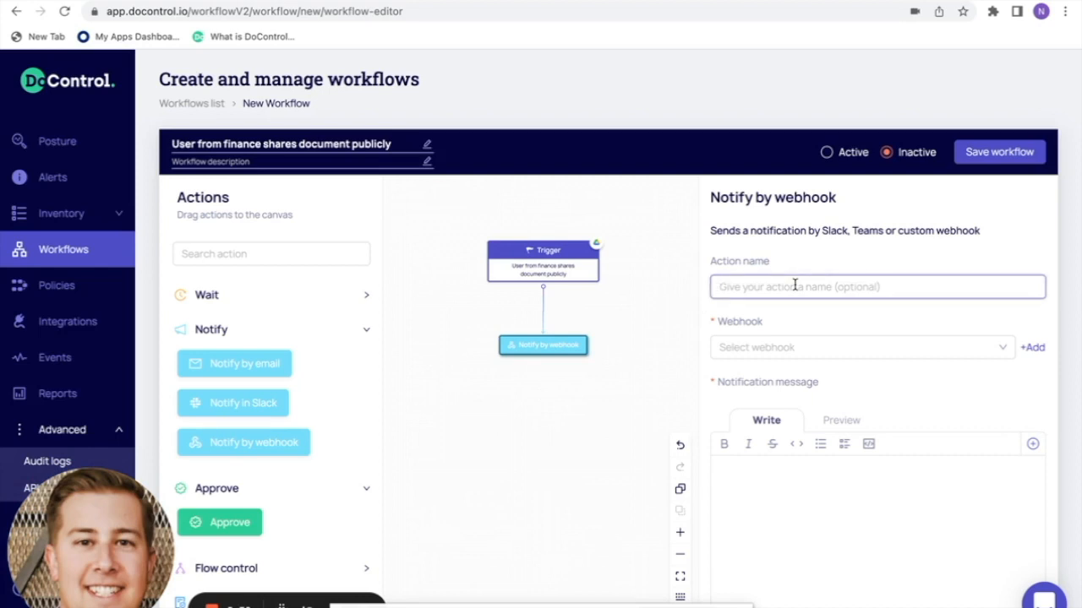
type("Notify")
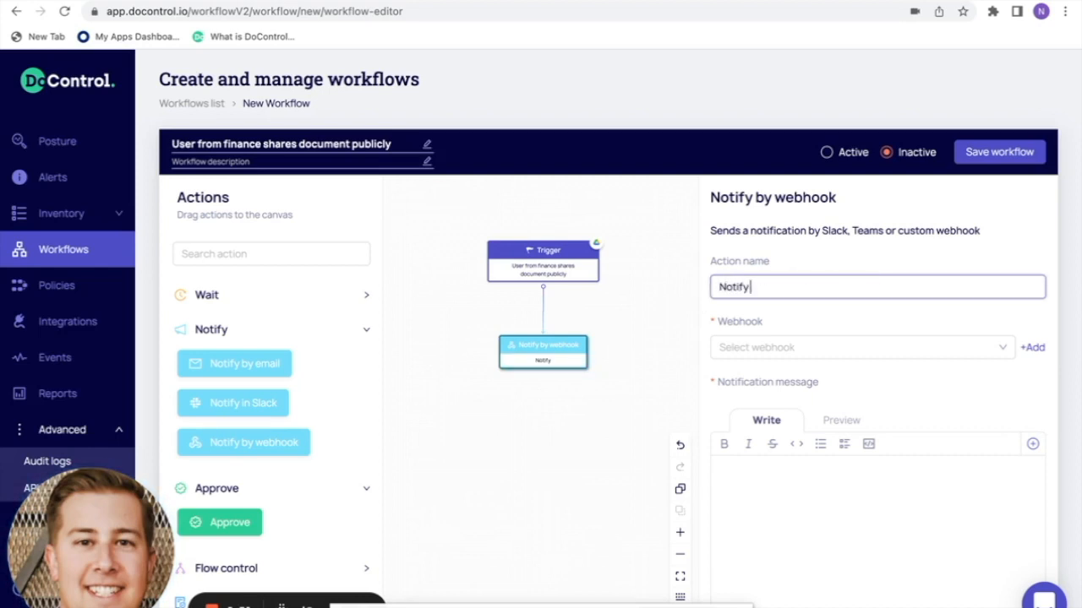
type("team of")
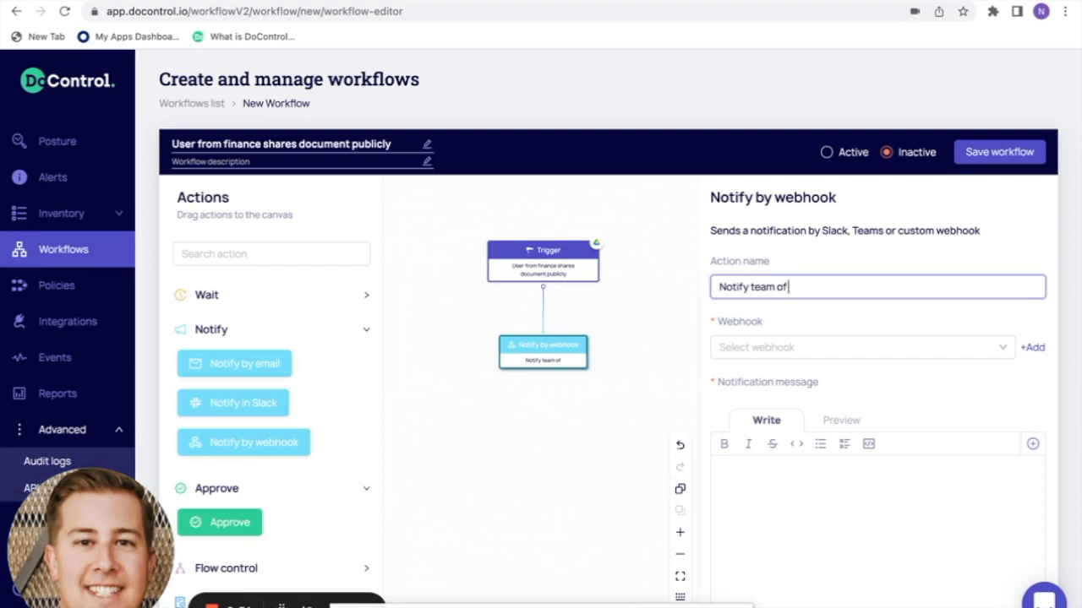
type("public share")
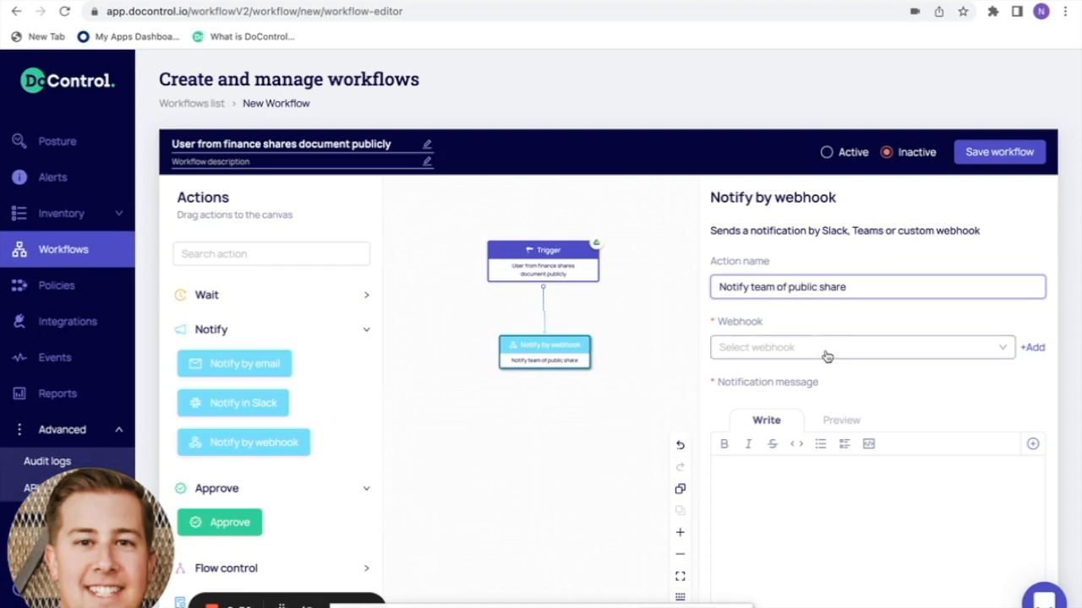
left_click(861, 348)
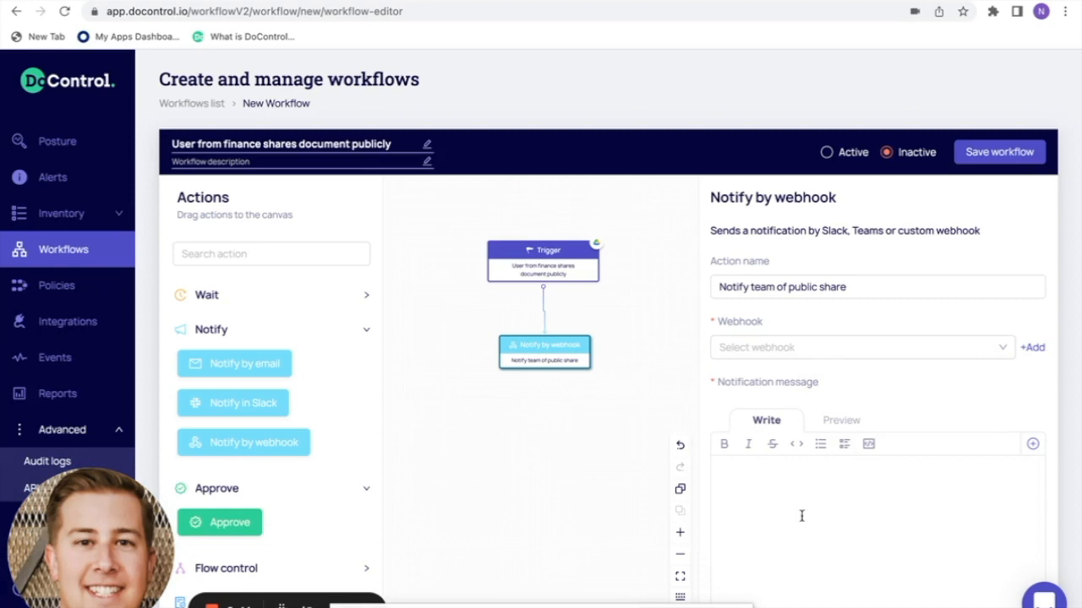
- Compose webhook message 'Hello – [actor email] shared [document name] publicly. Please review' and check its preview
type("Hell")
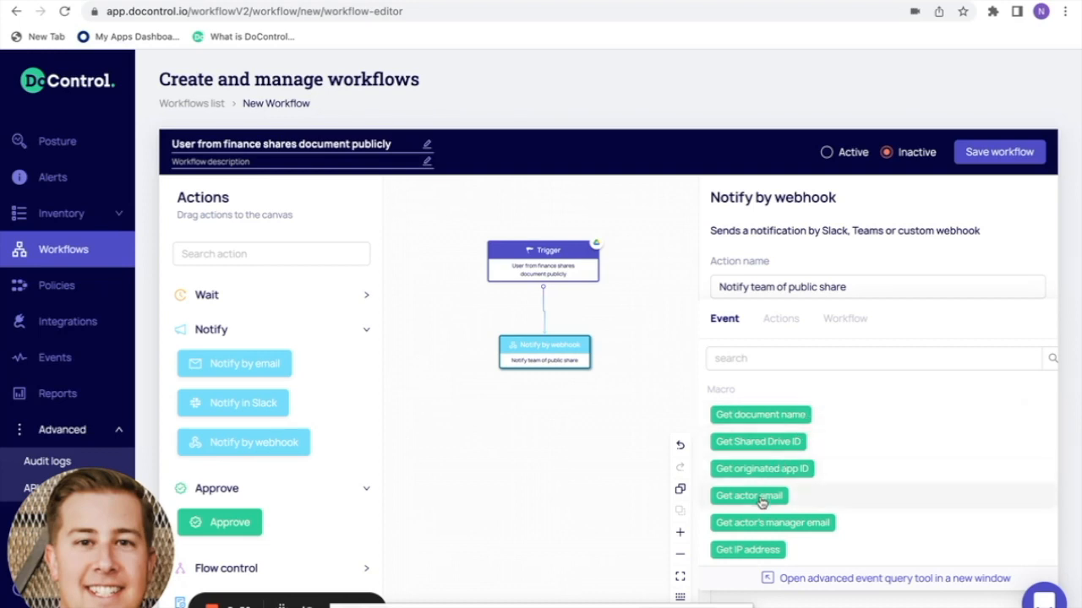
left_click(747, 495)
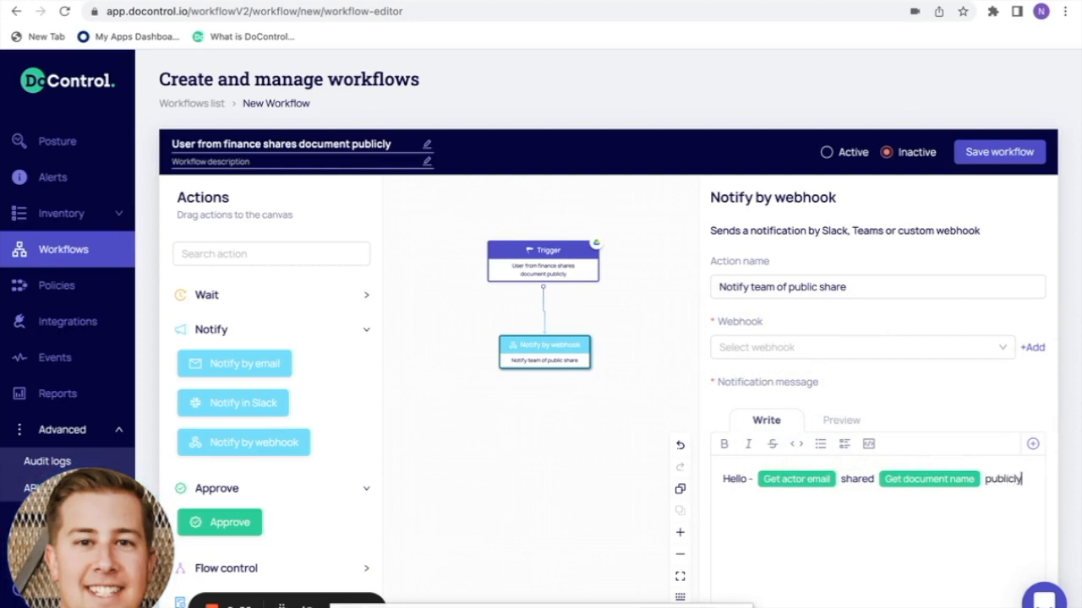
type("Please review")
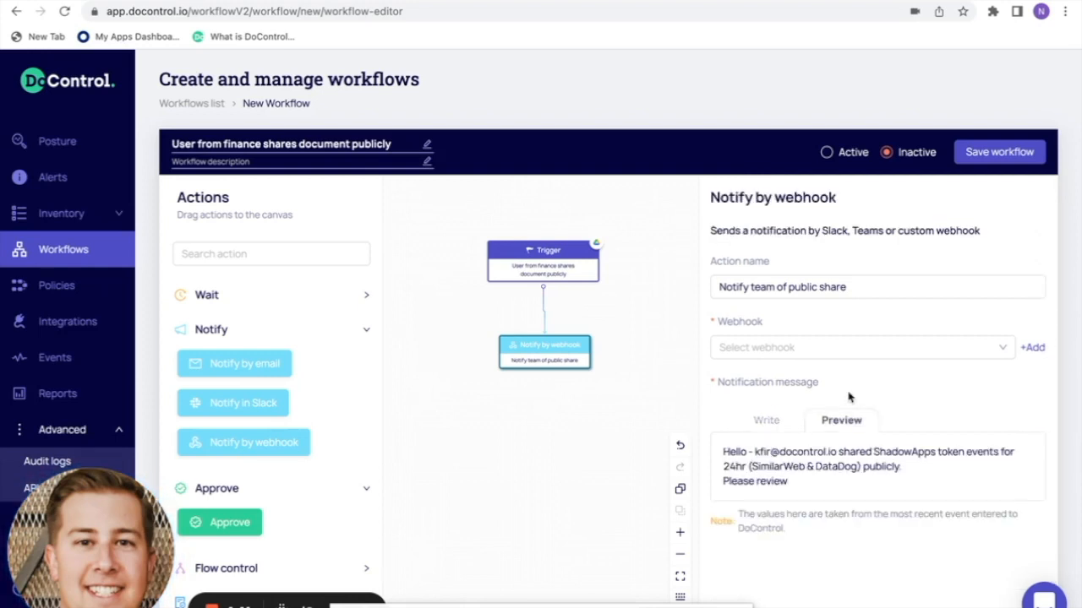
left_click(765, 420)
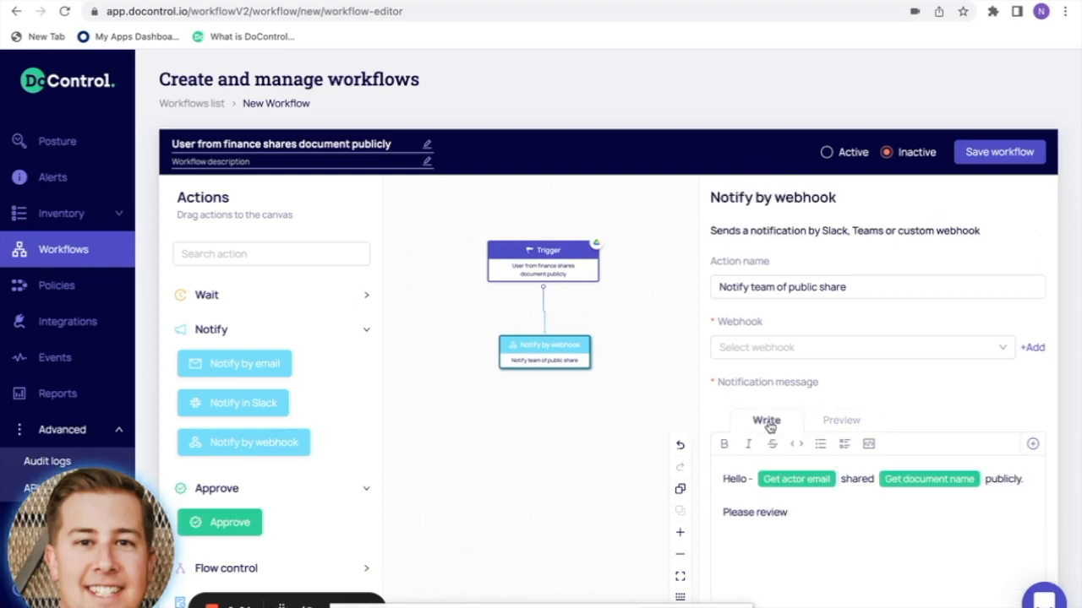